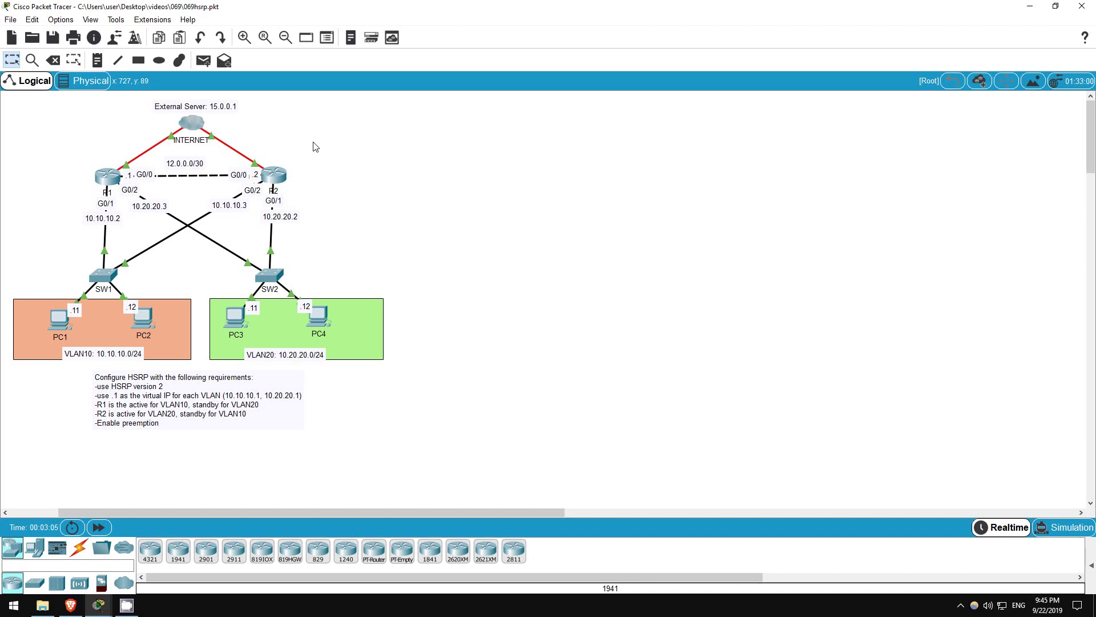
mouse_move(176, 173)
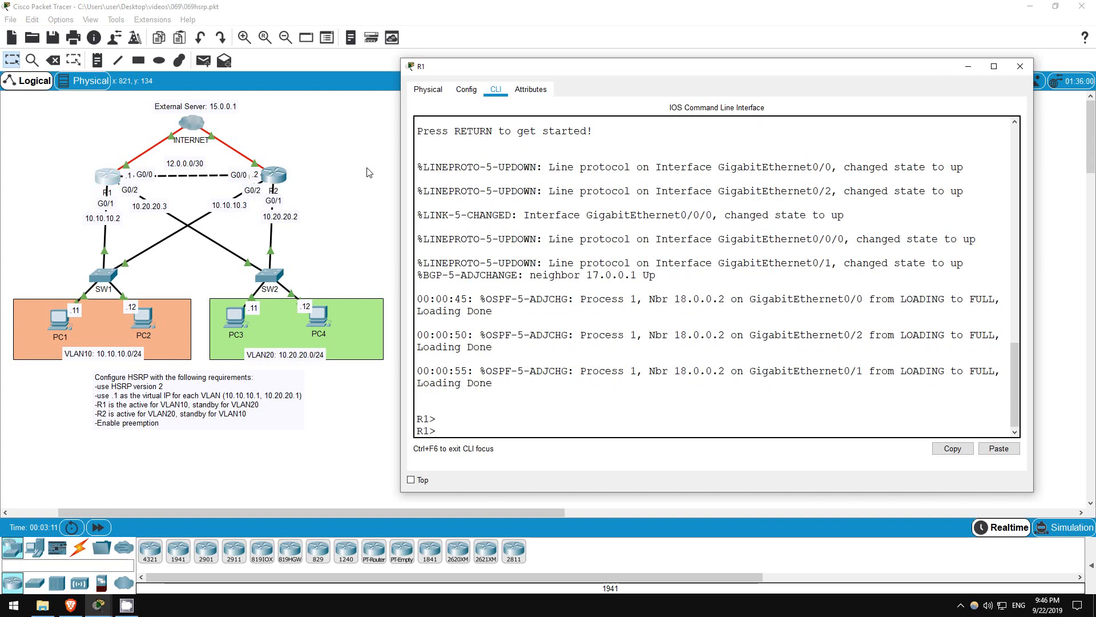
Step: On R1, enter interface G0/1 configuration and query help for 'standby 10 ip'
text(en)
text(conf t)
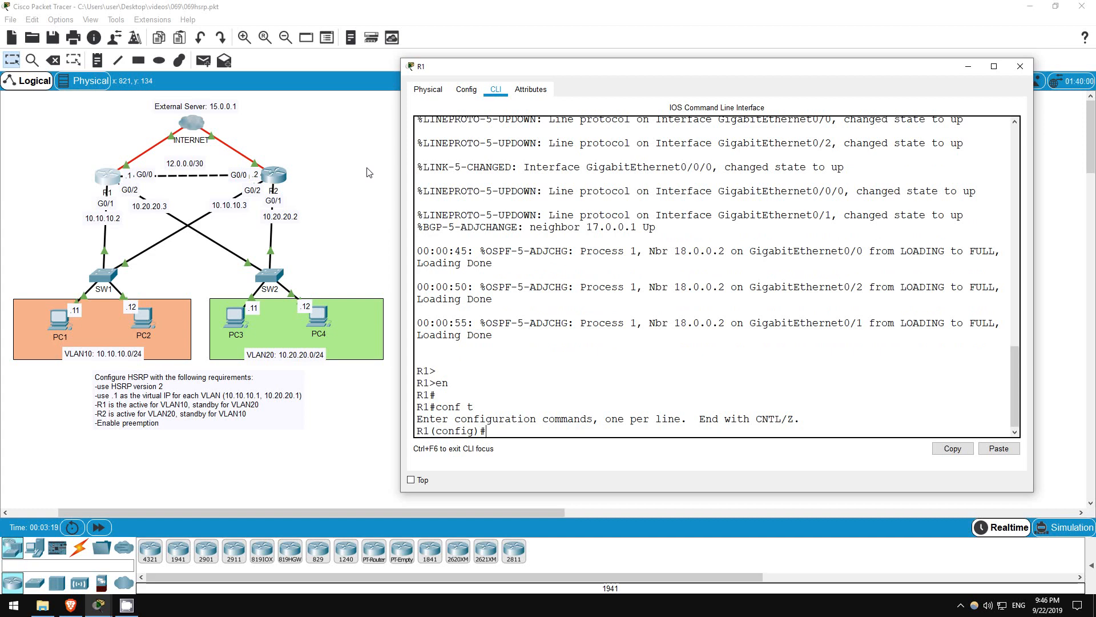
text(i)
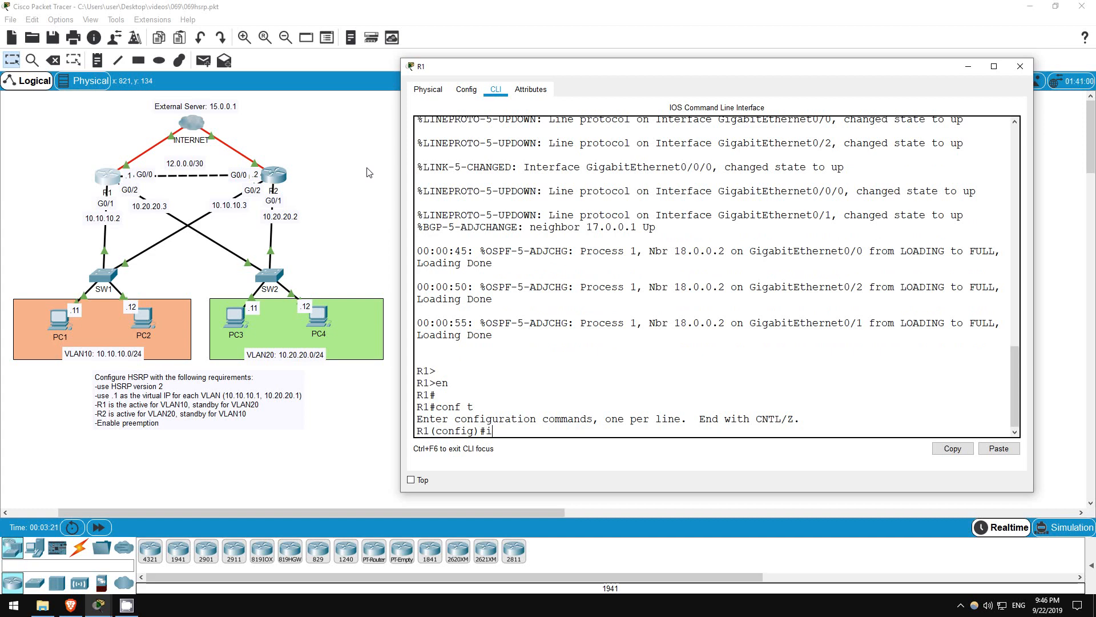
text(nt g0/1)
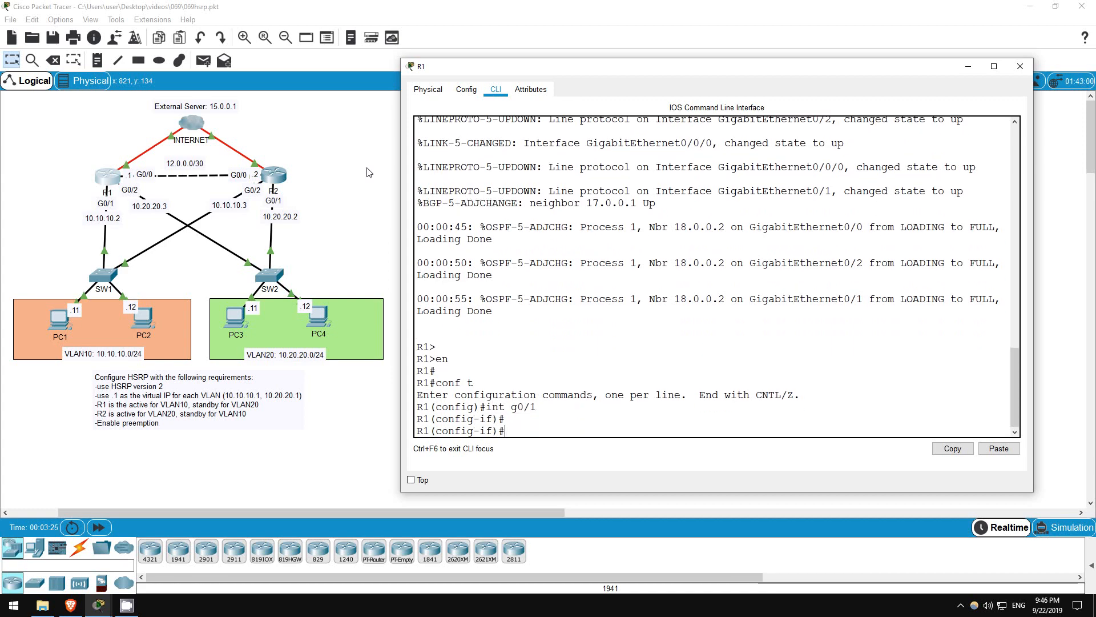
text(standby)
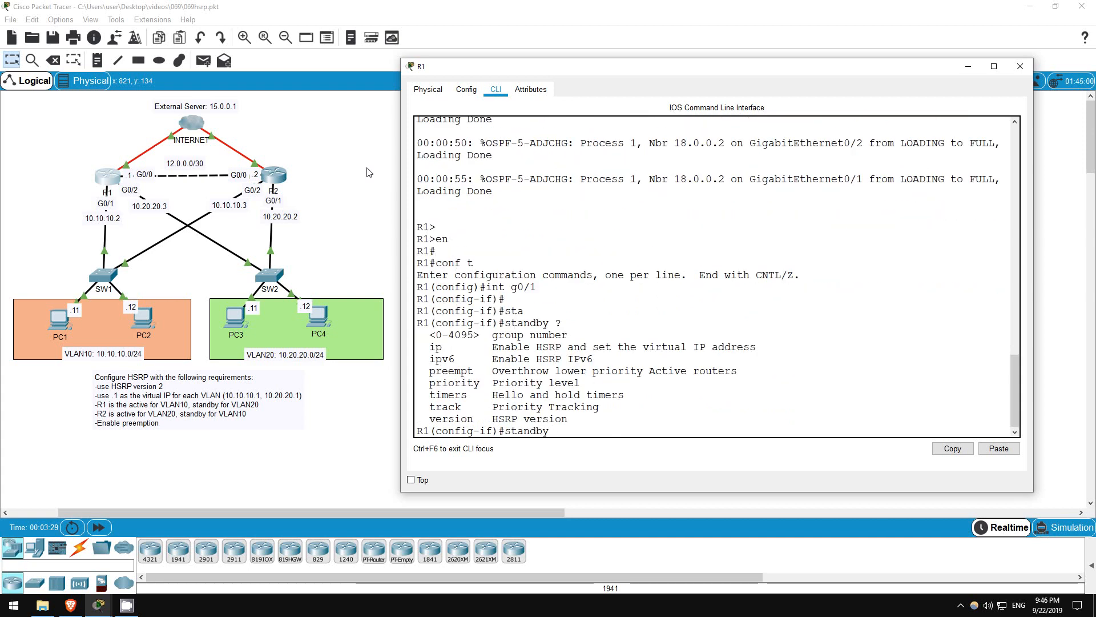
text(10)
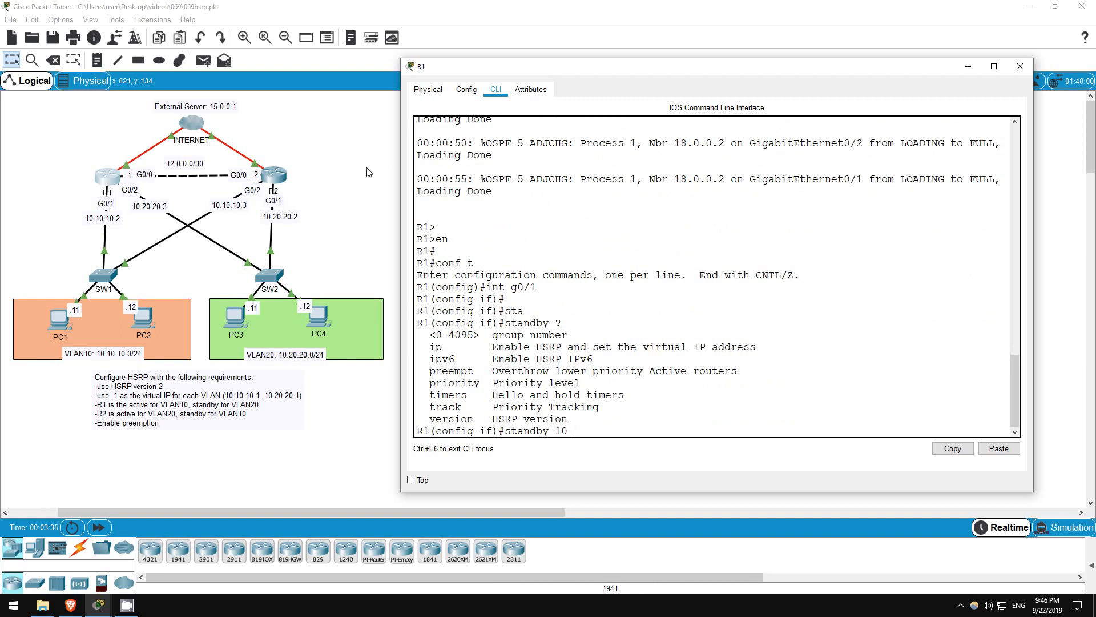
text(ip)
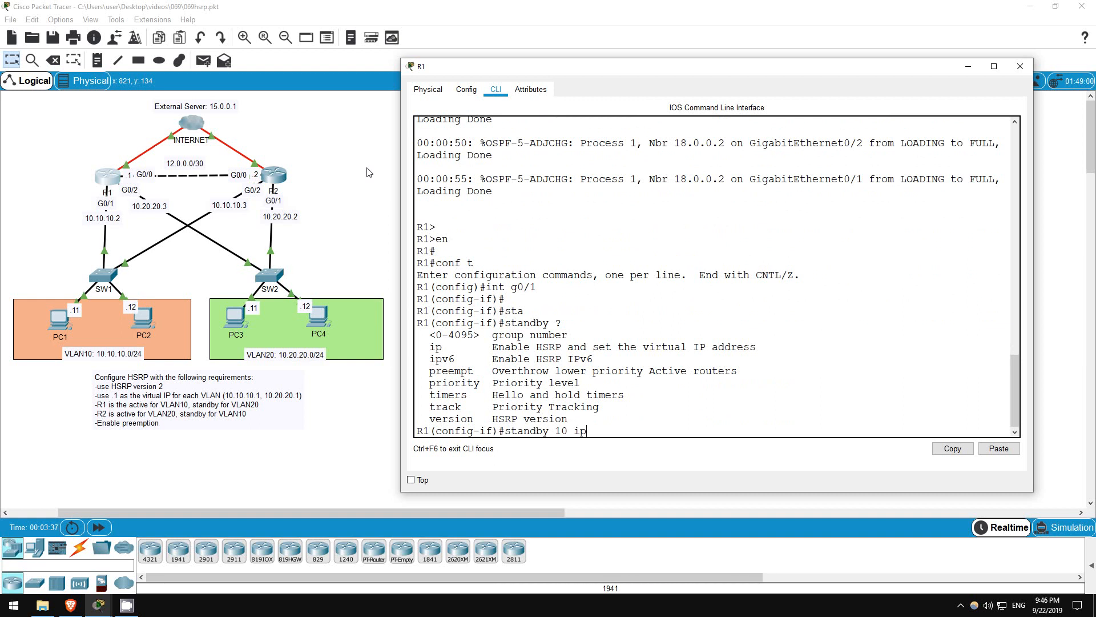
text(?)
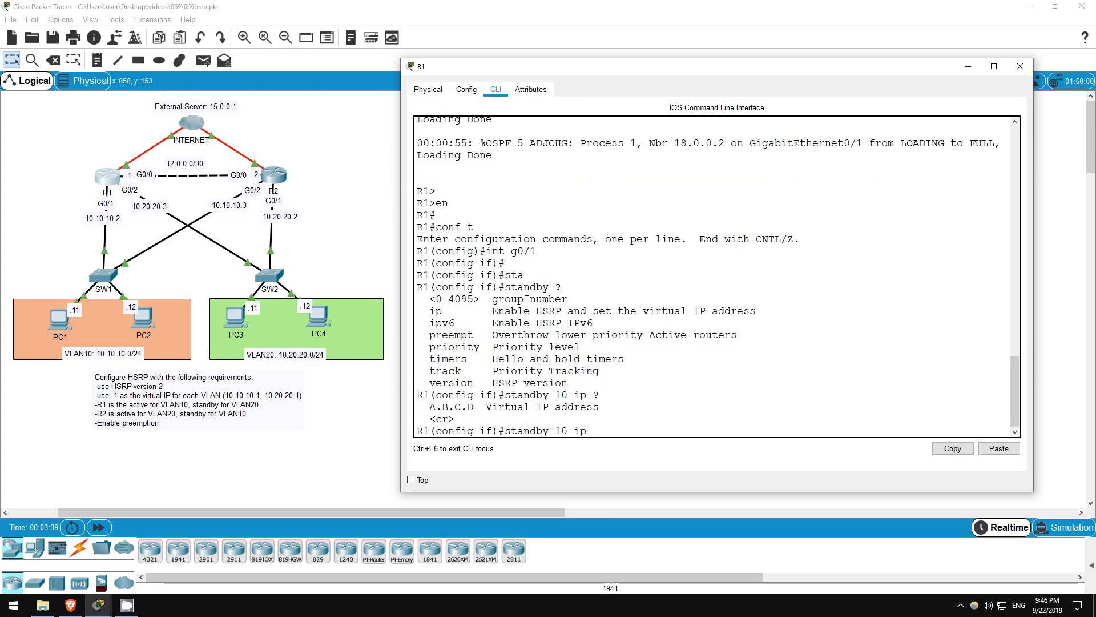
Step: Assign virtual IP 10.10.10.1 to HSRP group 10 on R1's G0/1 and run 'do sh standby'
double_click(542, 406)
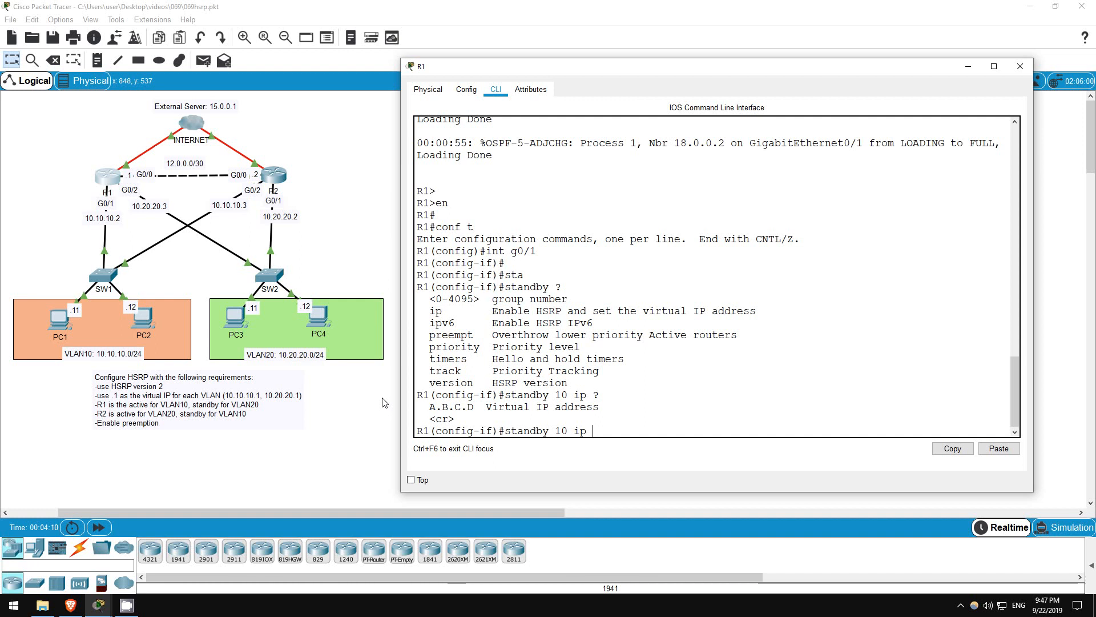
text(10.10.10.1)
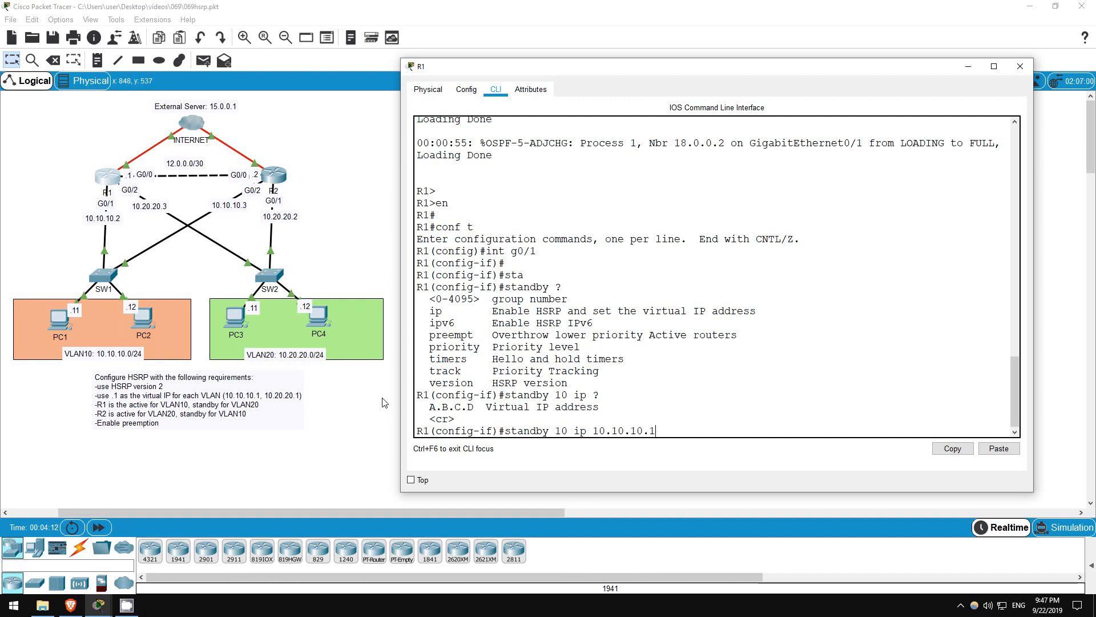
key(Return)
text(d)
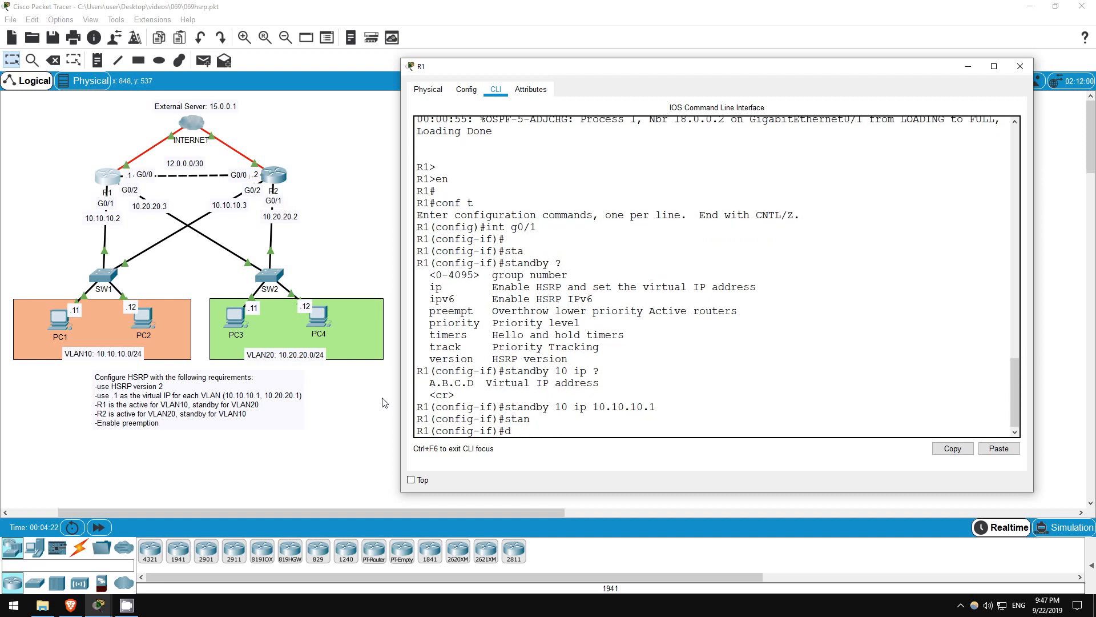
text(o sh standyb)
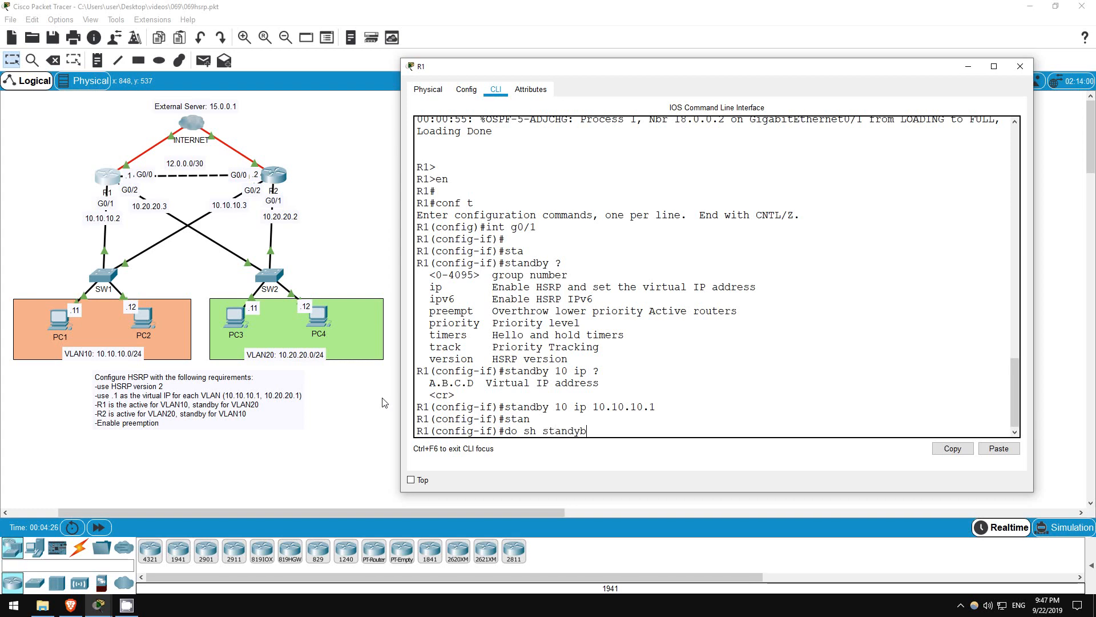
key(Return)
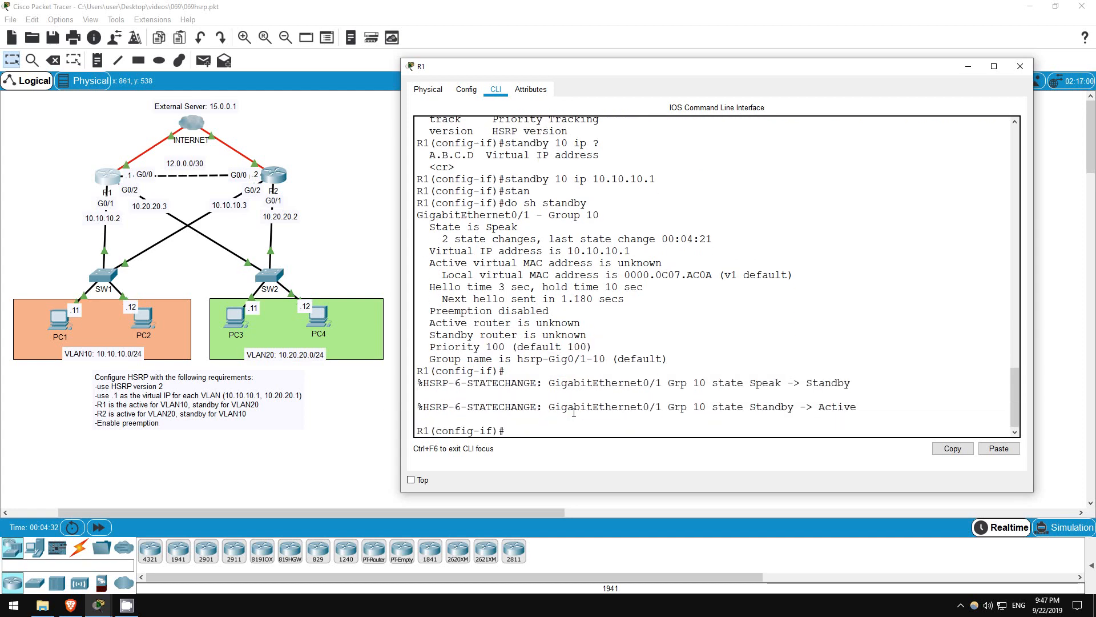
Step: Set R1's HSRP group 10 priority to 110 and switch to standby version 2
text(standby 10 priority)
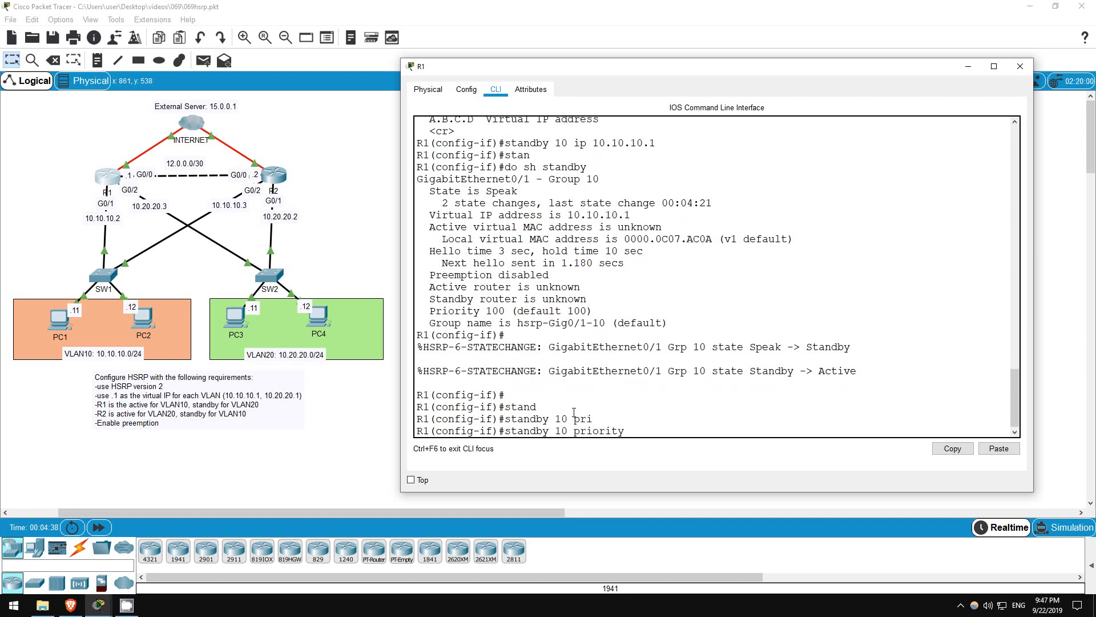
text(110)
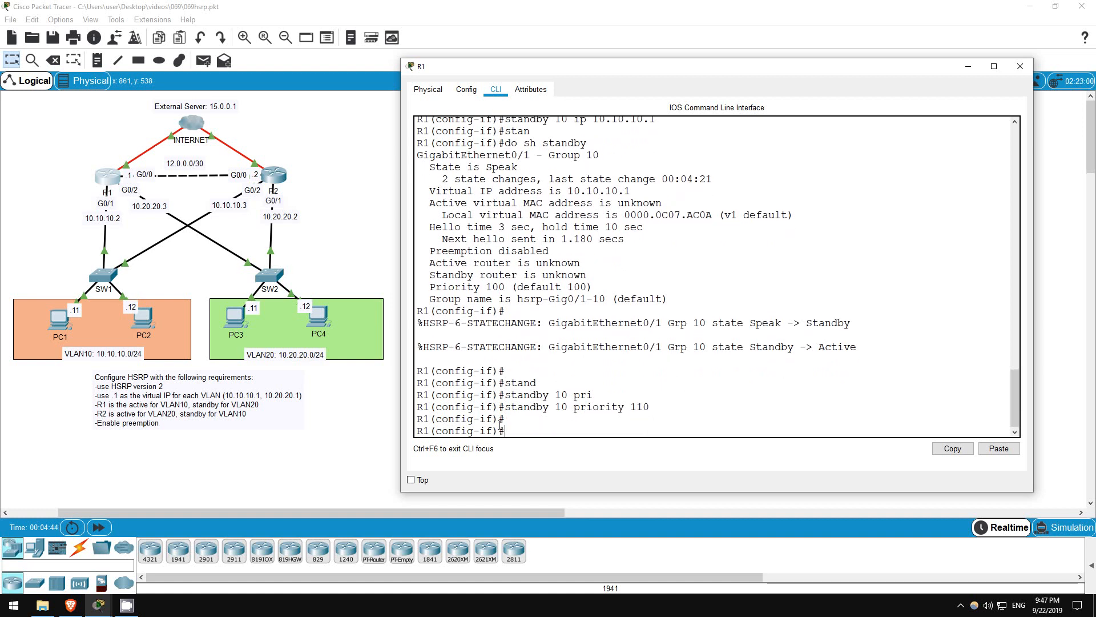
mouse_move(363, 396)
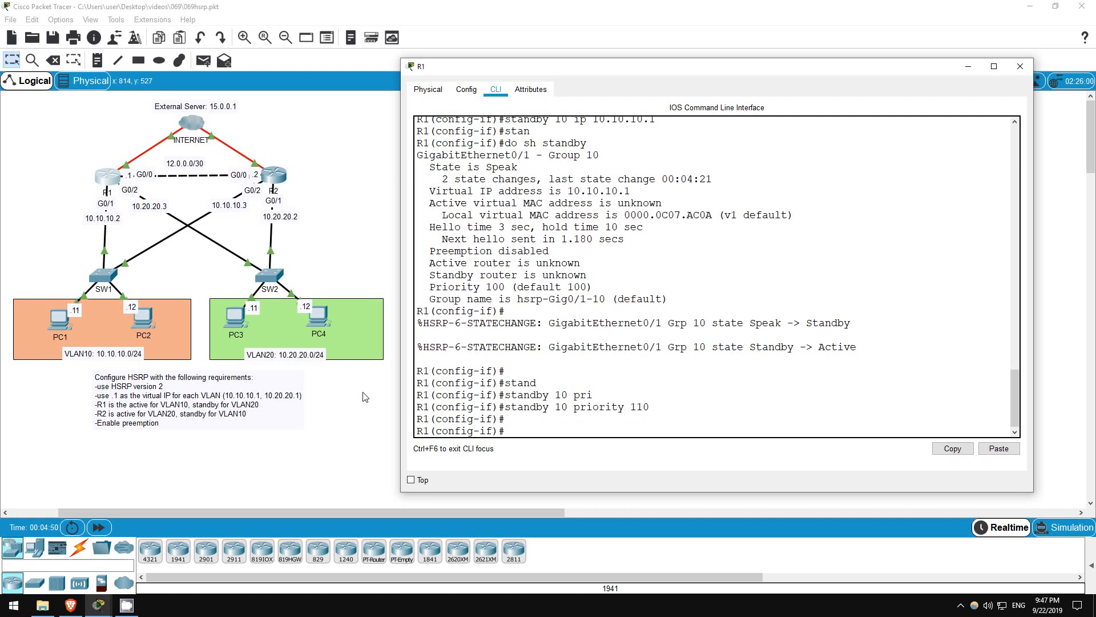
text(standby version 2)
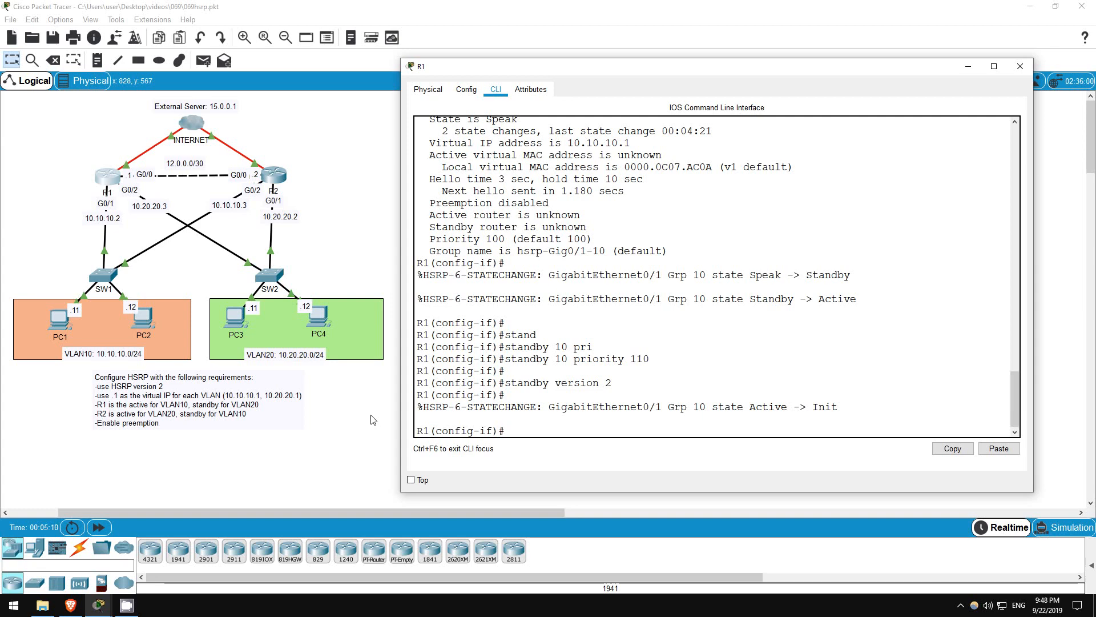
scroll(down, 3)
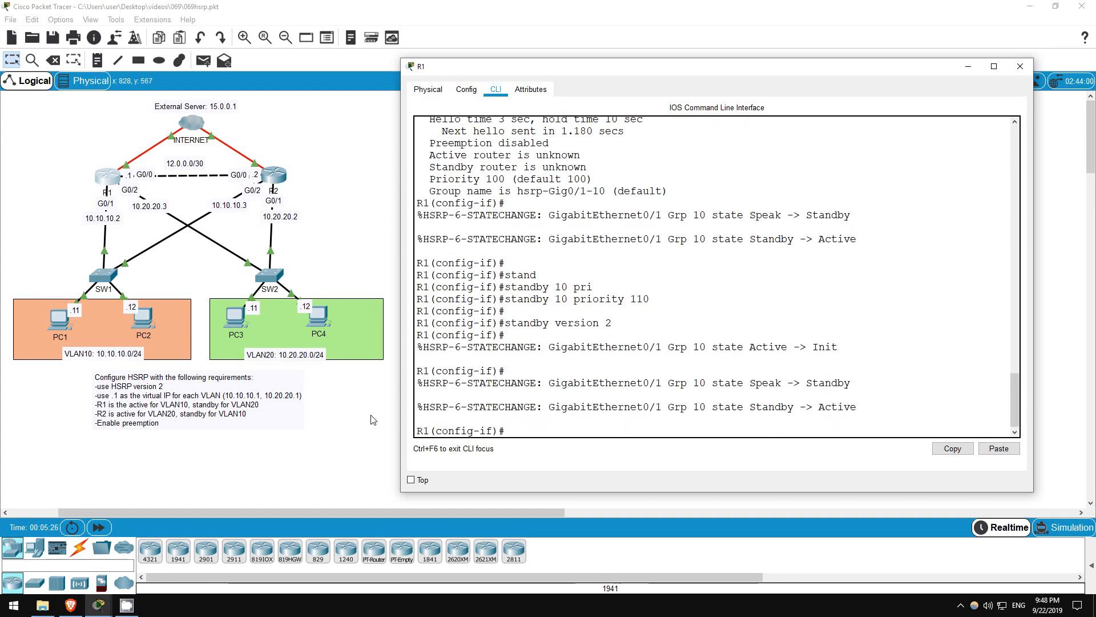
Step: Enter 'standby 10 preempt' in R1's G0/1 interface configuration
text(standby 1)
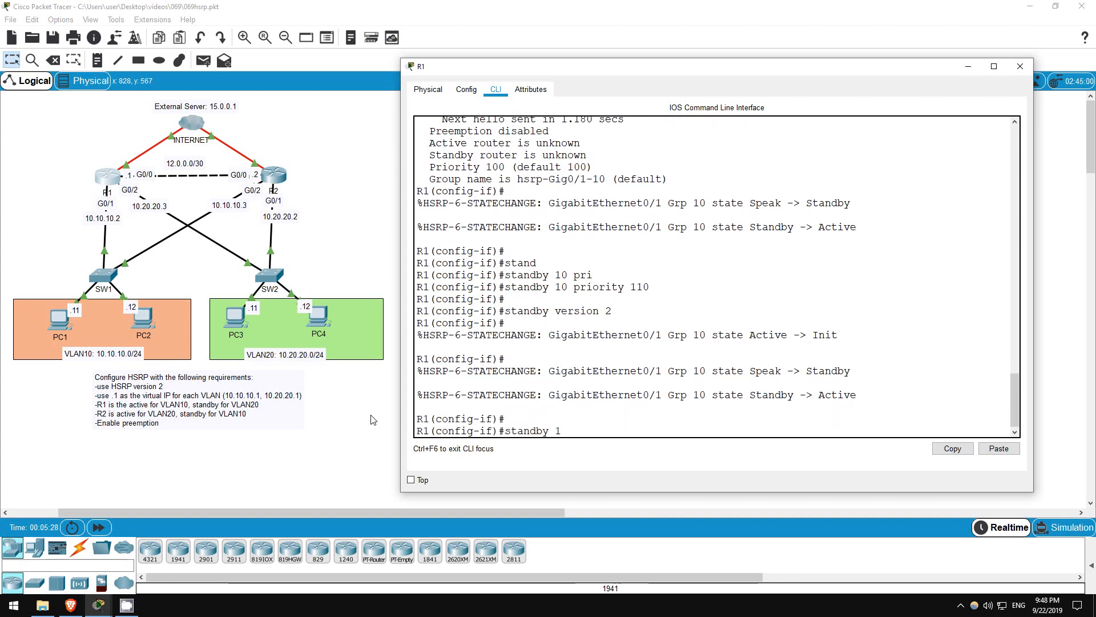
text(standby 10 preempt)
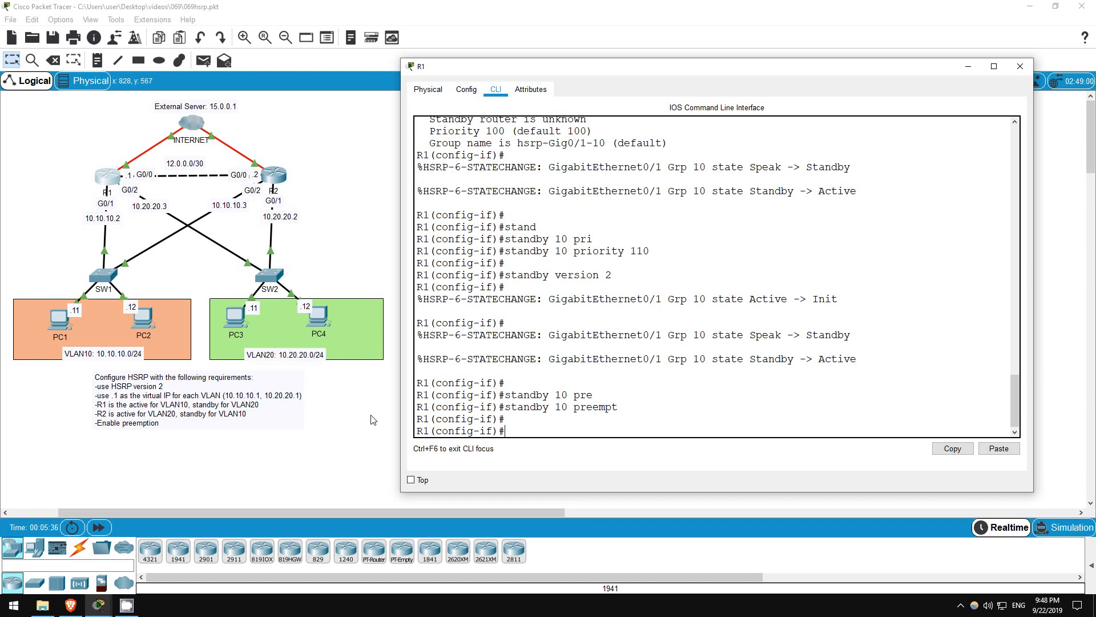
mouse_move(356, 277)
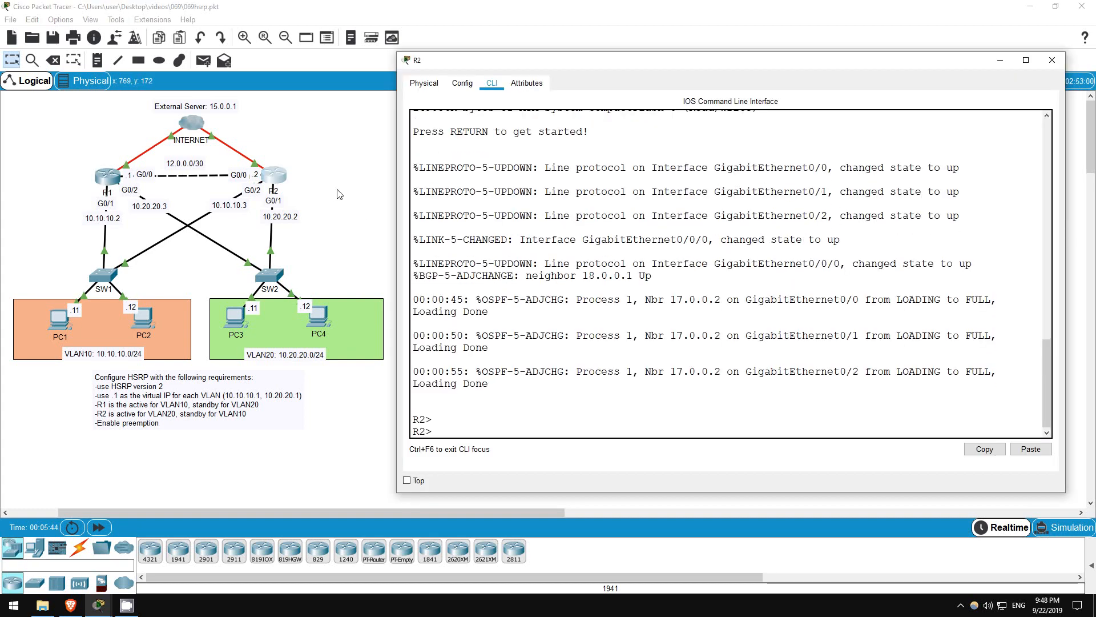
Step: On R2's G0/2, set HSRP version 2 and group 10 virtual IP 10.10.10.1
text(en)
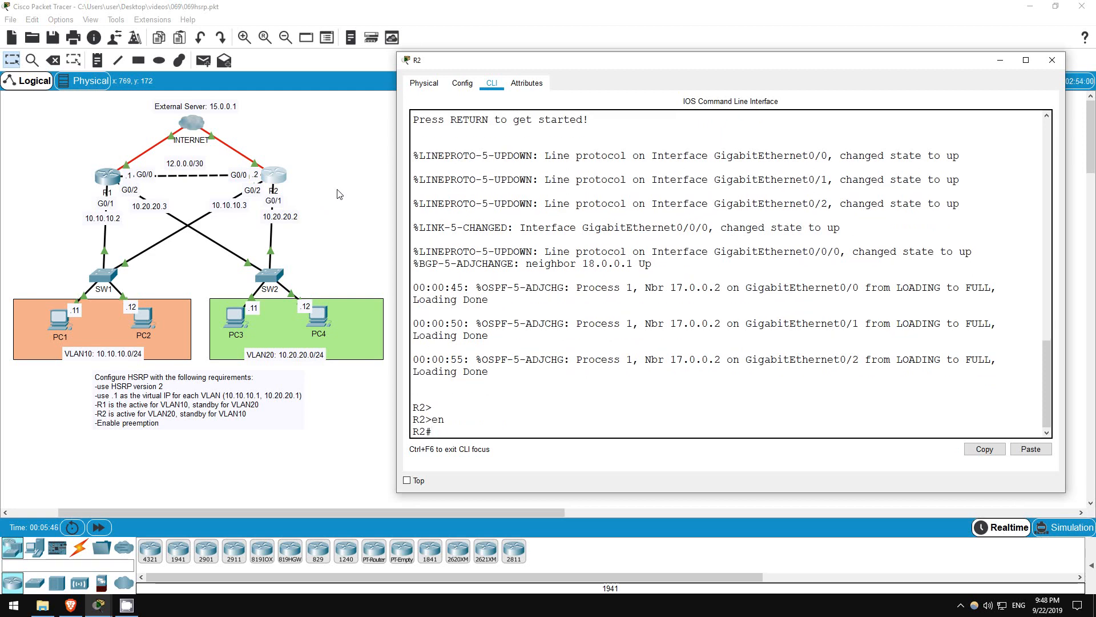
text(conf t)
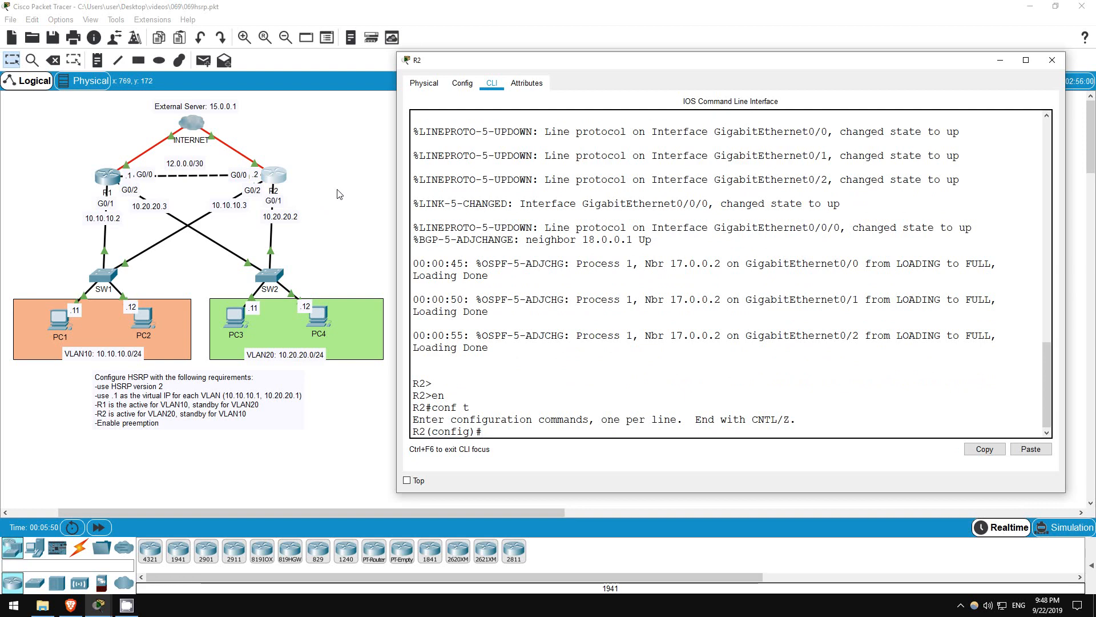
text(int g0/2)
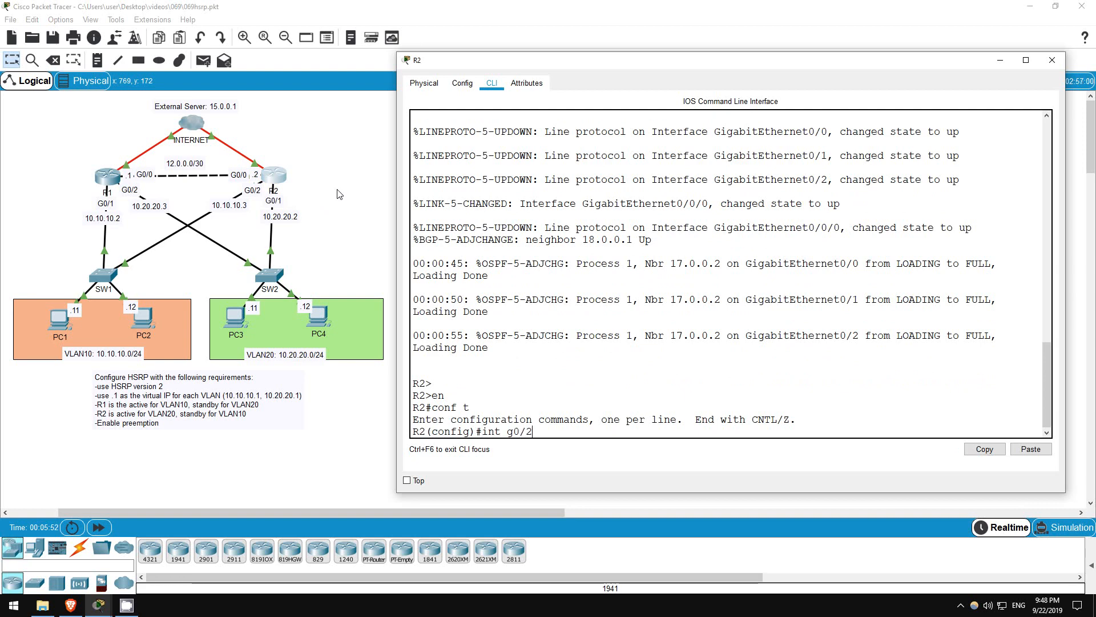
text(sta)
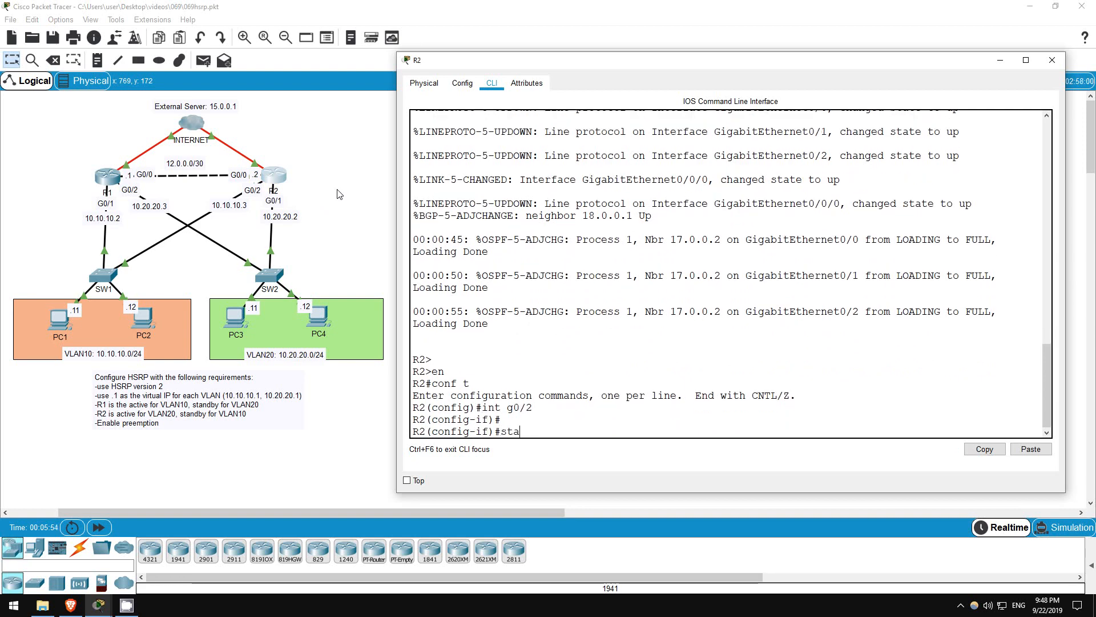
text(ndby ver 2)
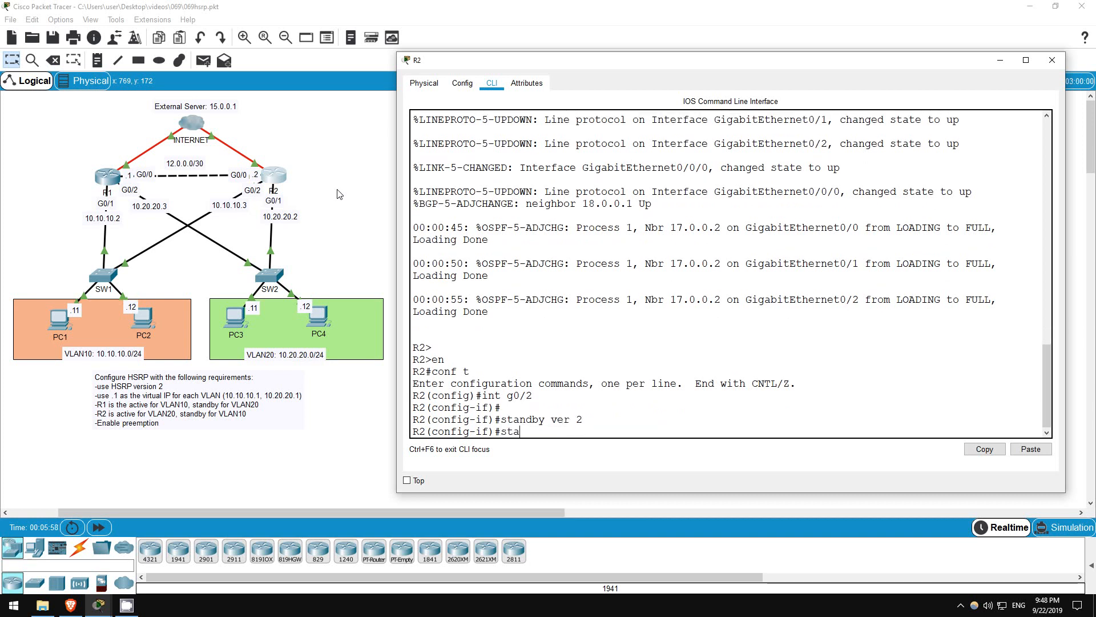
text(ndby 10)
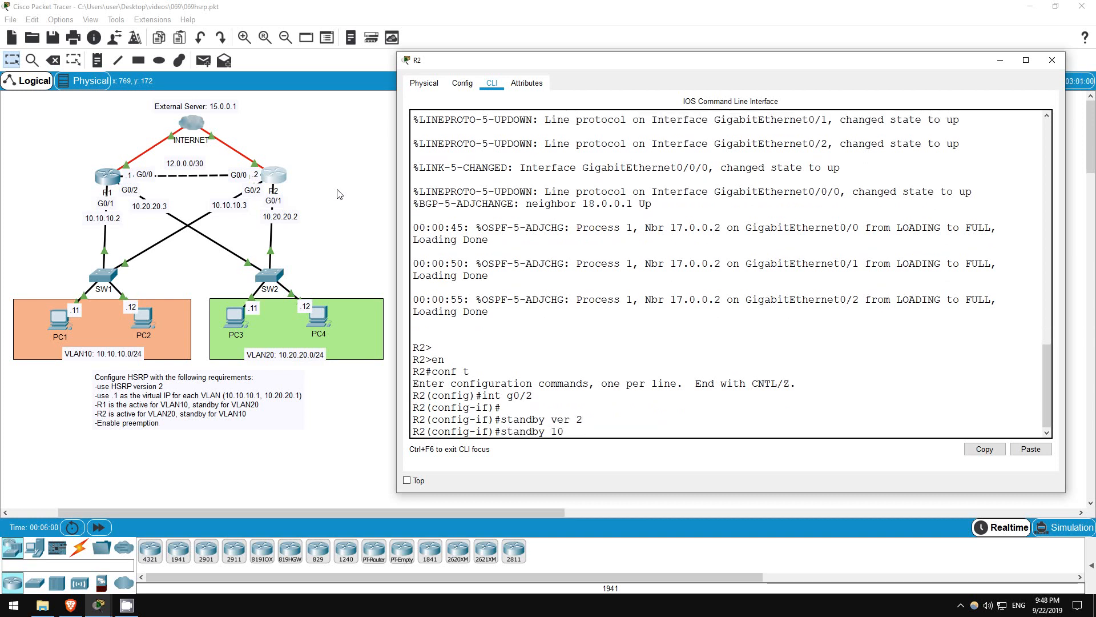
text(ip 10.10.10.1)
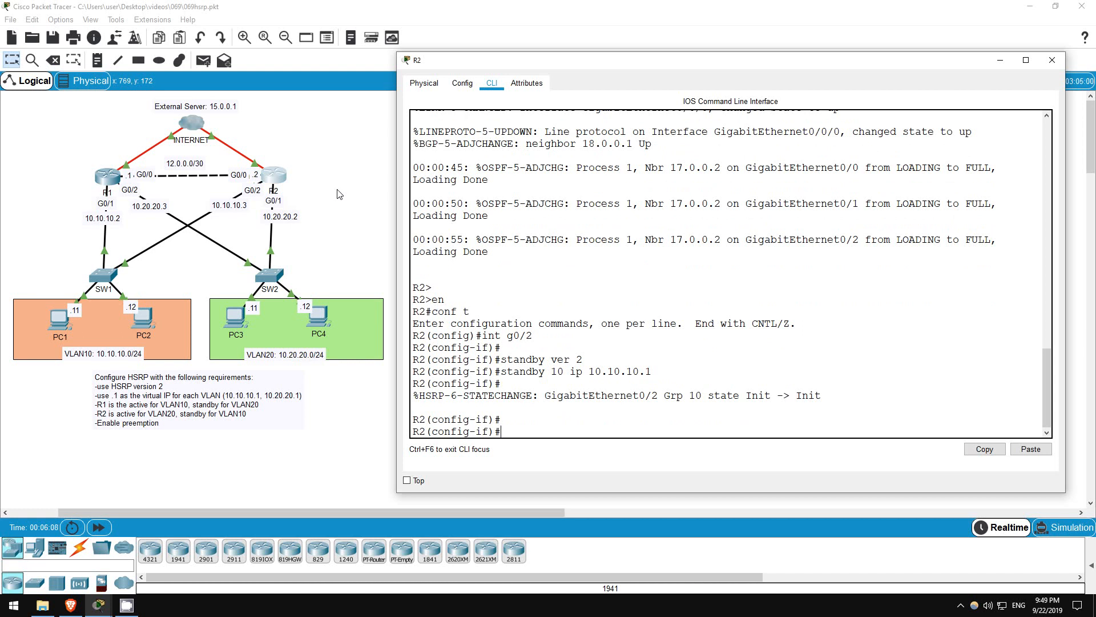
mouse_move(352, 173)
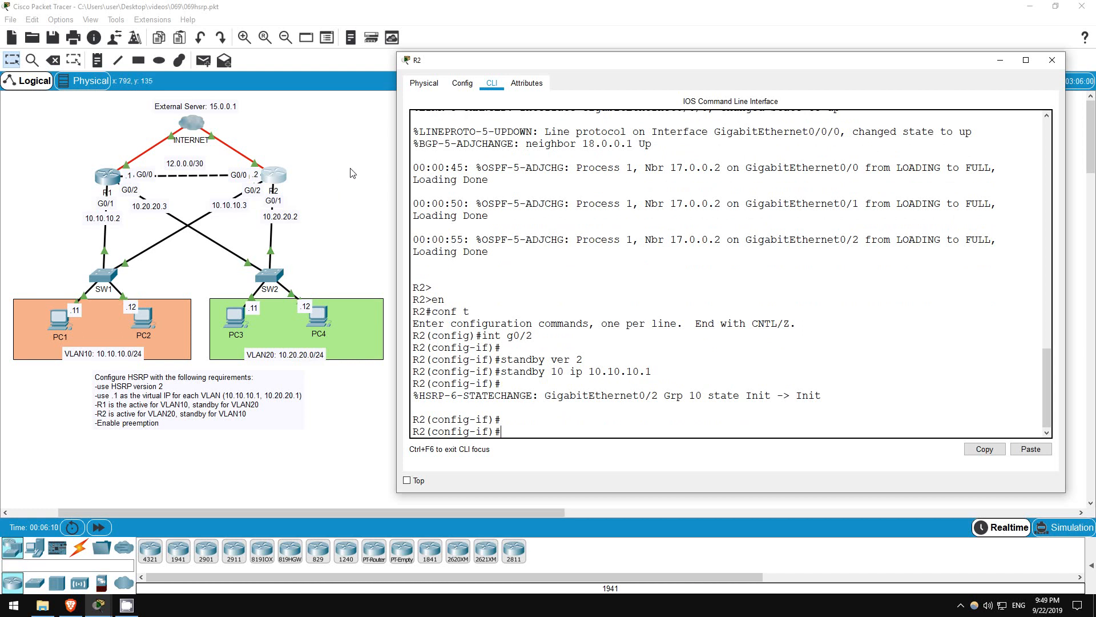
mouse_move(346, 173)
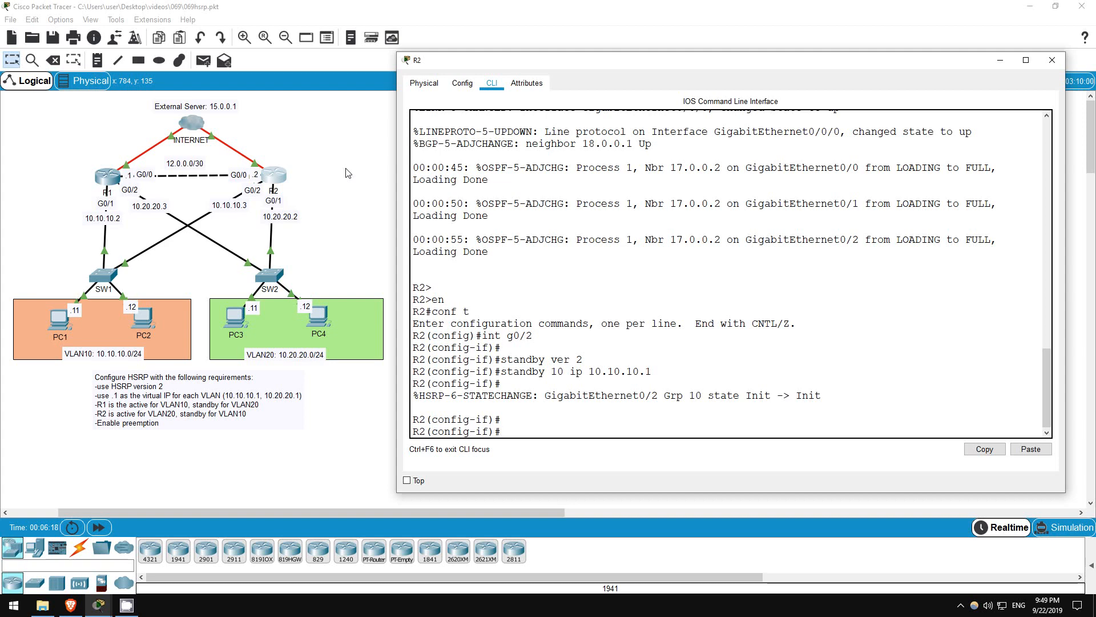
click(1051, 59)
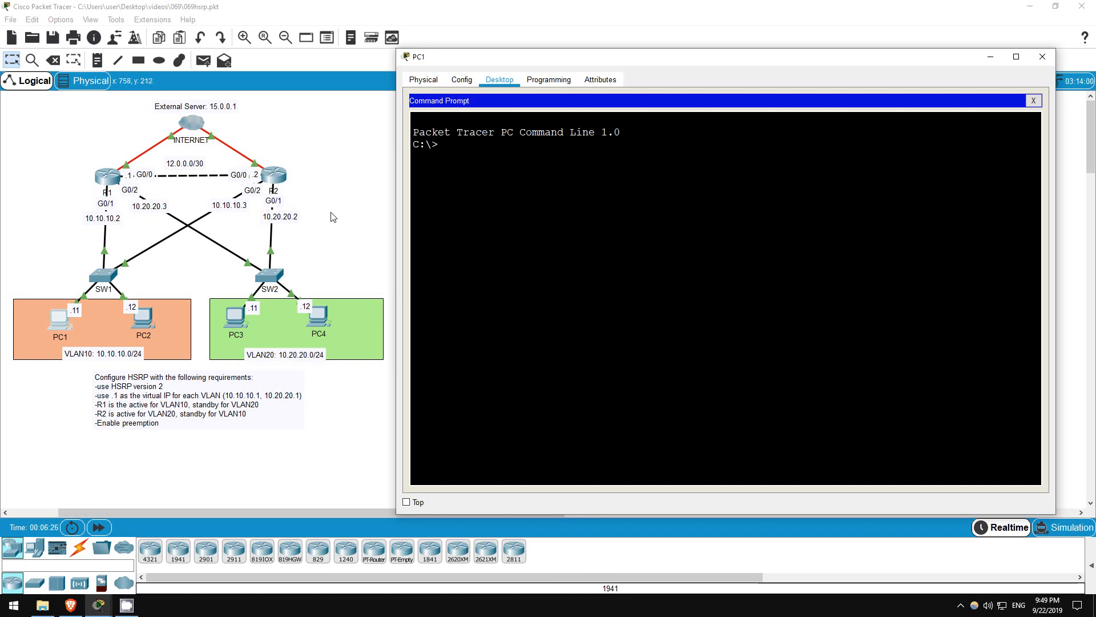
Step: From PC1, ping 10.10.10.1 and 15.0.0.1, then tracert 15.0.0.1
text(ping 10.10.10.1)
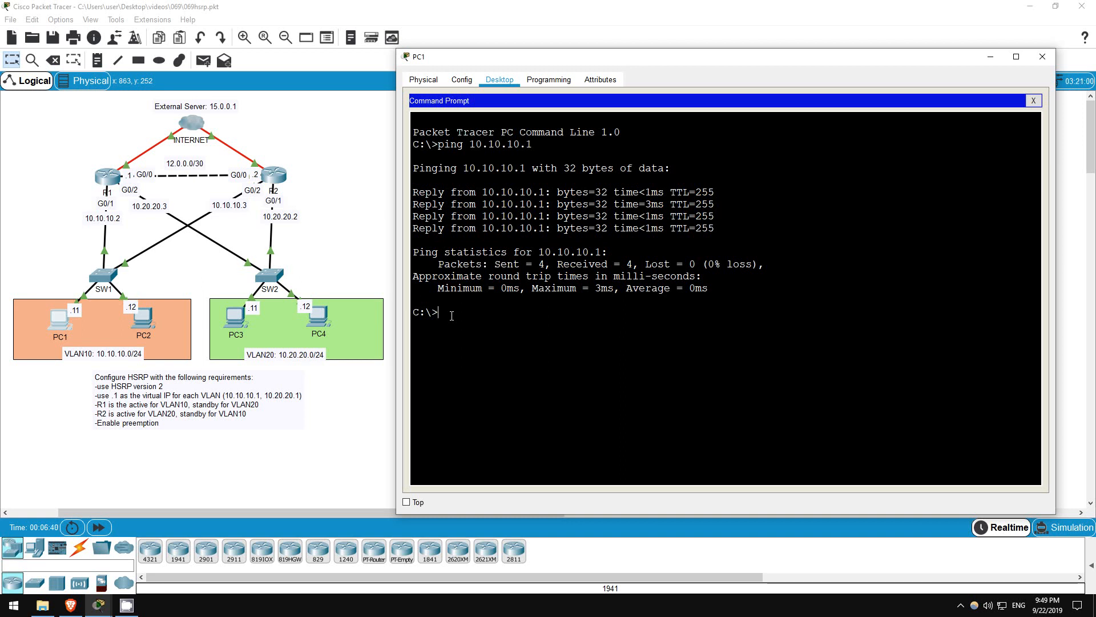
text(ping 15.0.0.1)
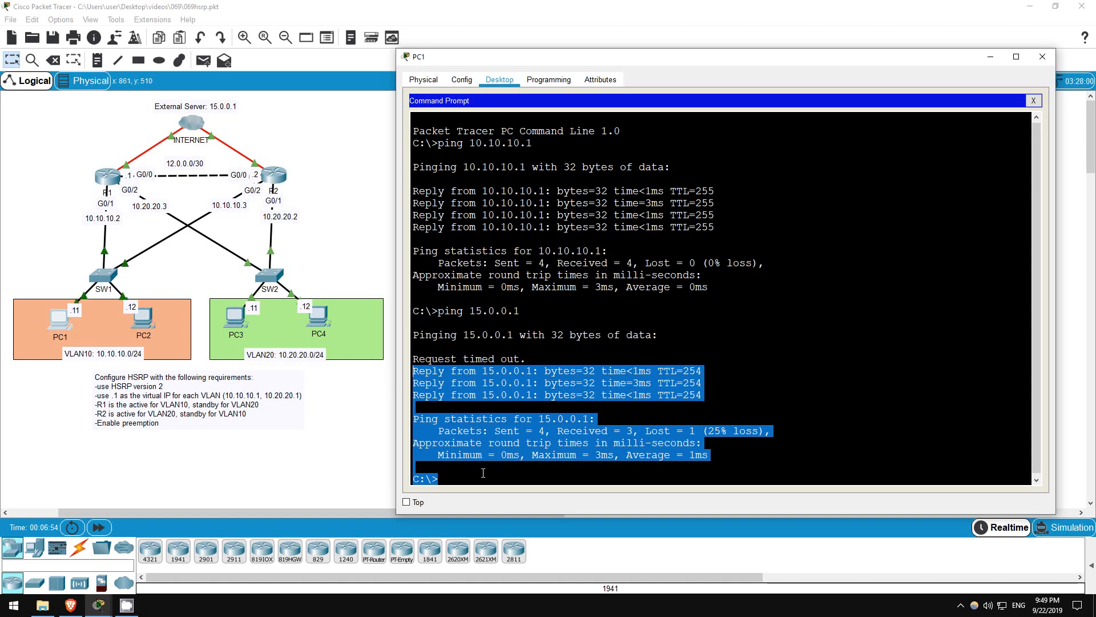
text(trace)
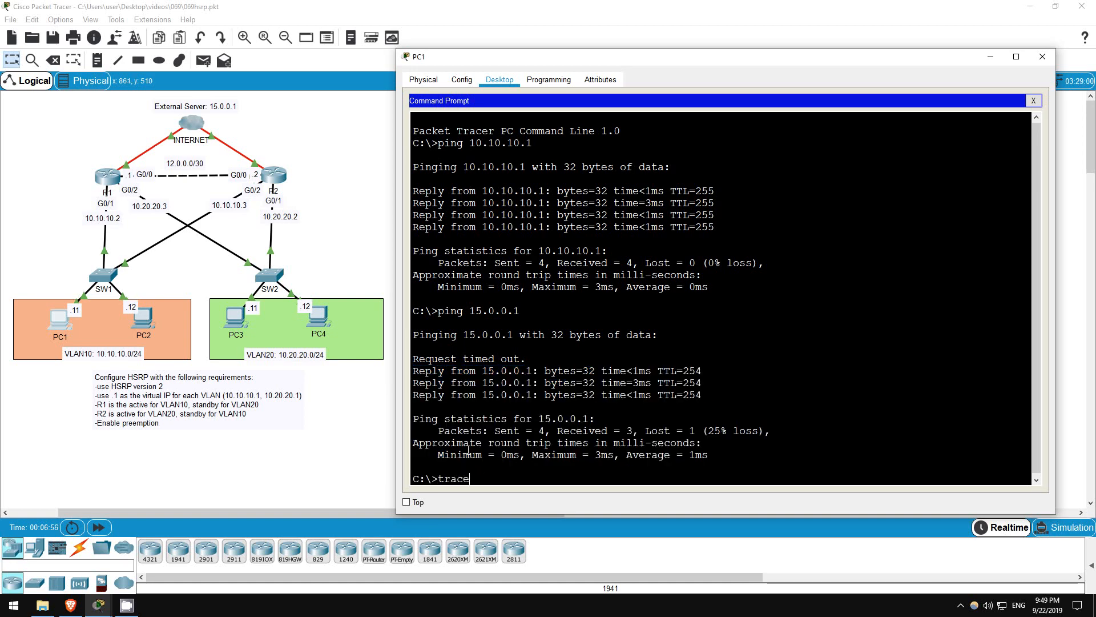
text(rt 15.0.0.1)
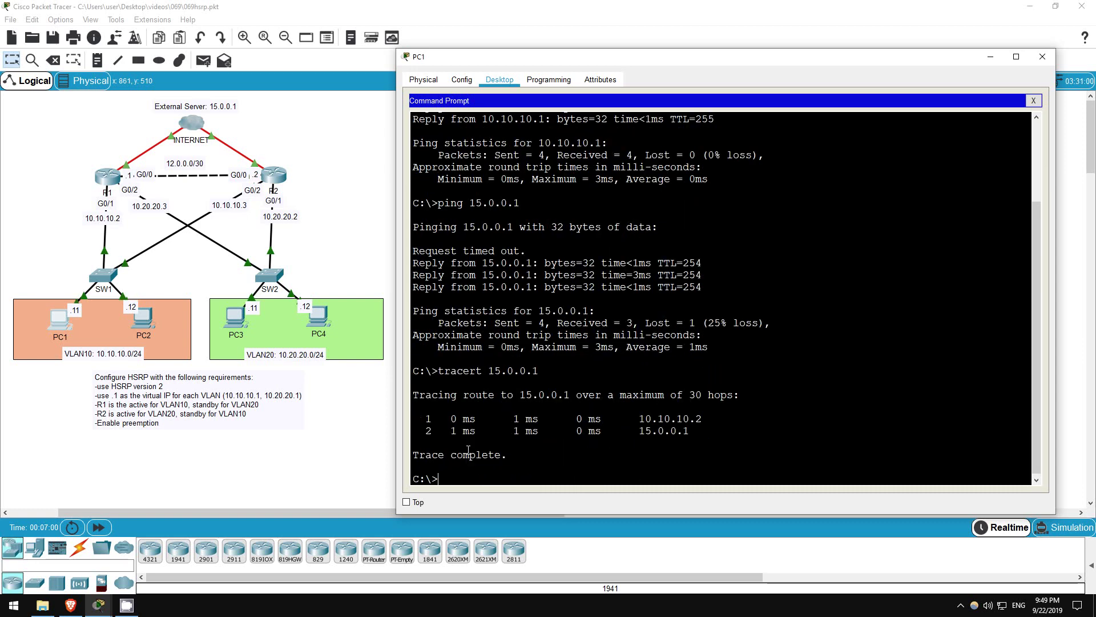
mouse_move(634, 413)
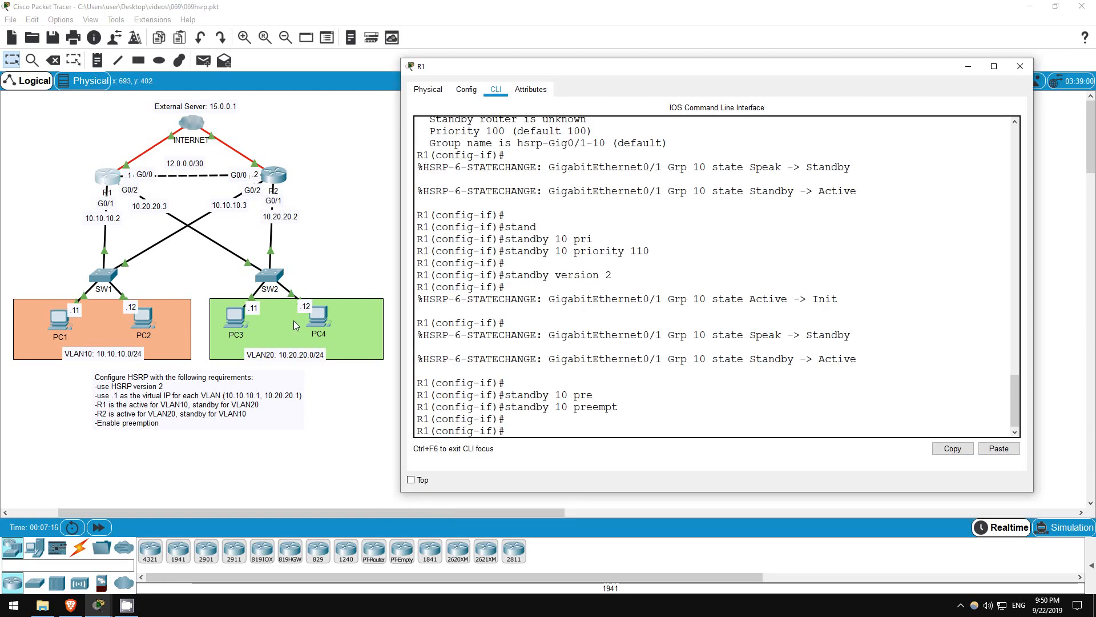
Step: Enter the 'standby 10 preempt' command in R1's G0/1 interface mode
text(er 2)
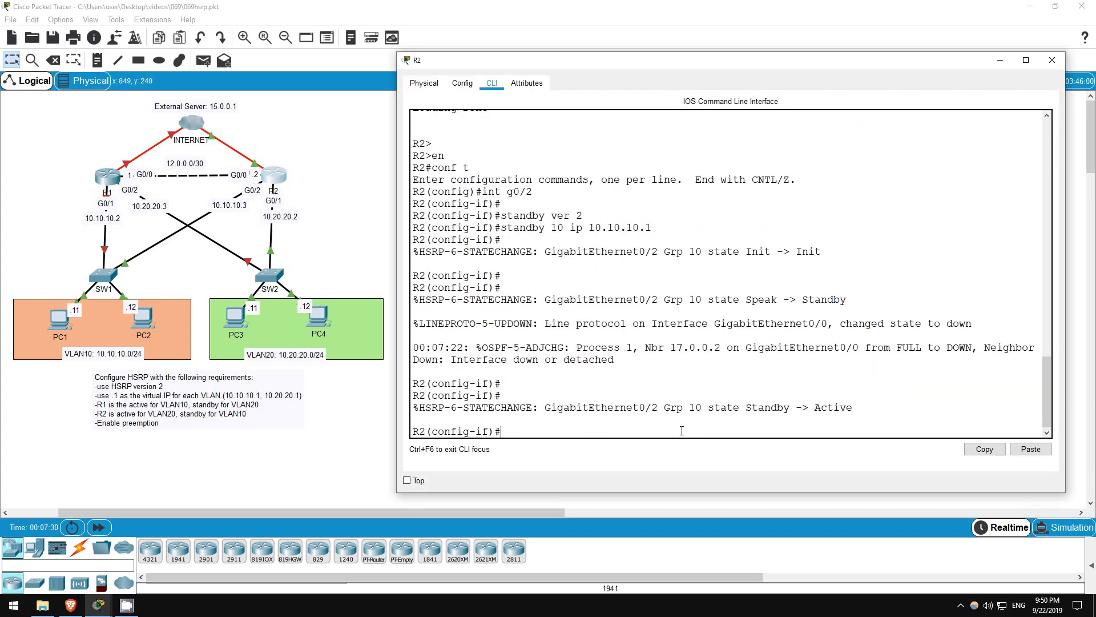
Step: Run 'do sh standby' on R2 and highlight group 10's 'State is Active'
text(do sh sta)
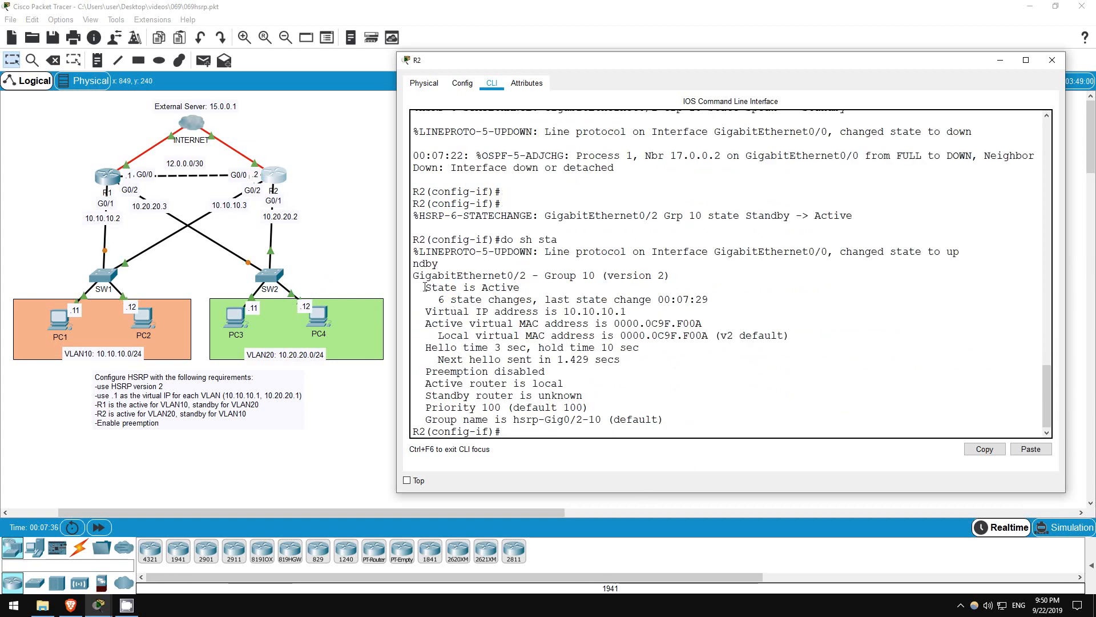
double_click(470, 287)
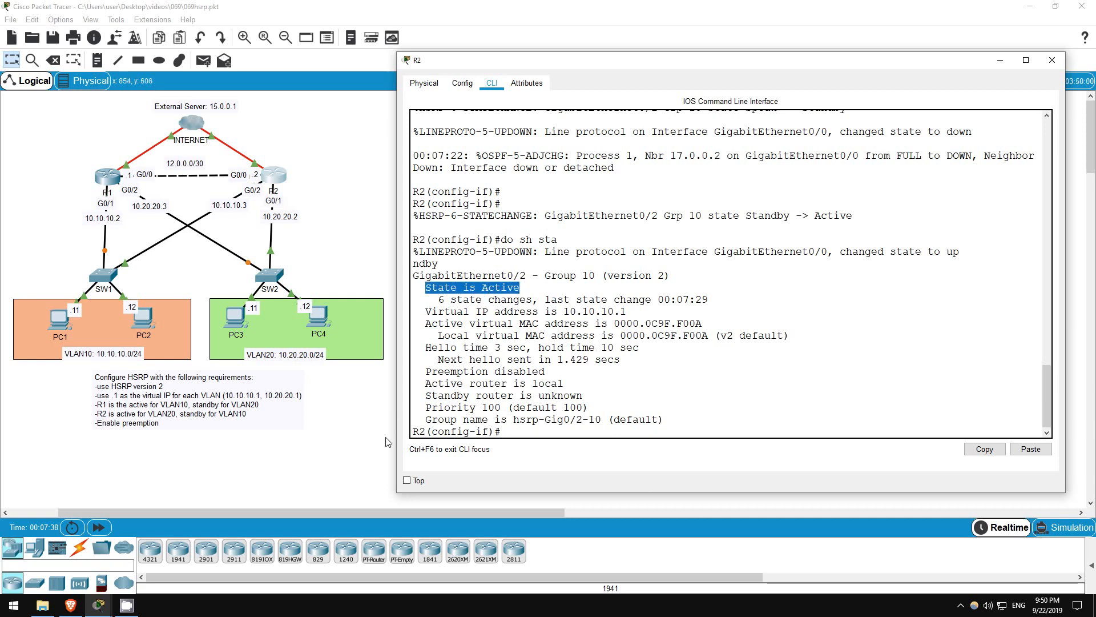
click(1051, 60)
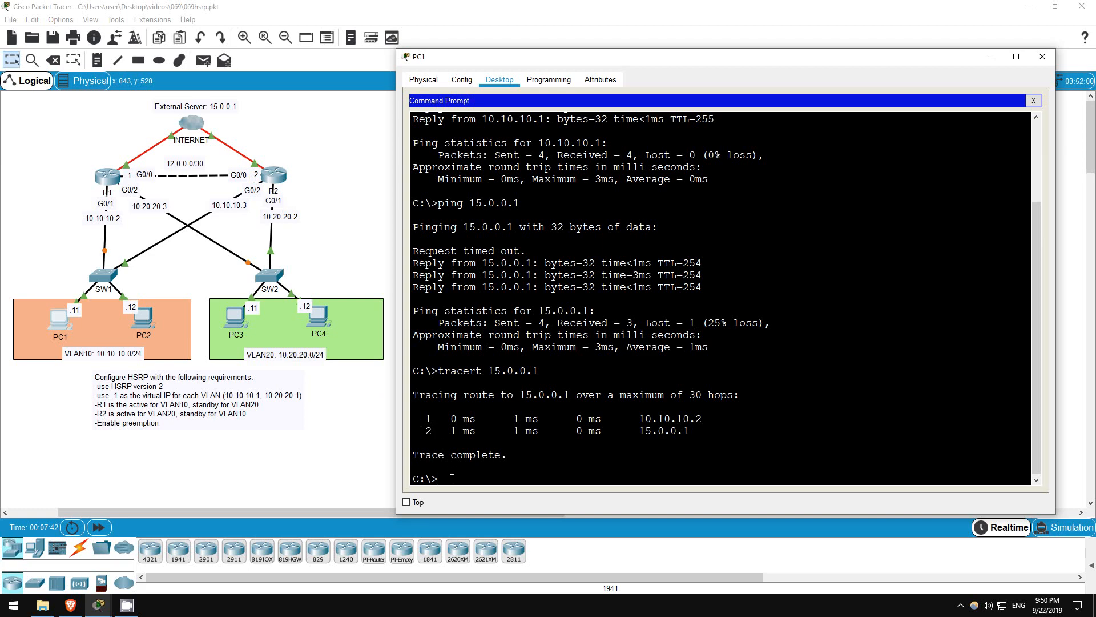
Step: Run tracert 15.0.0.1 from PC1, with the first hop now 10.10.10.3
text(tracert 15.0.0.1)
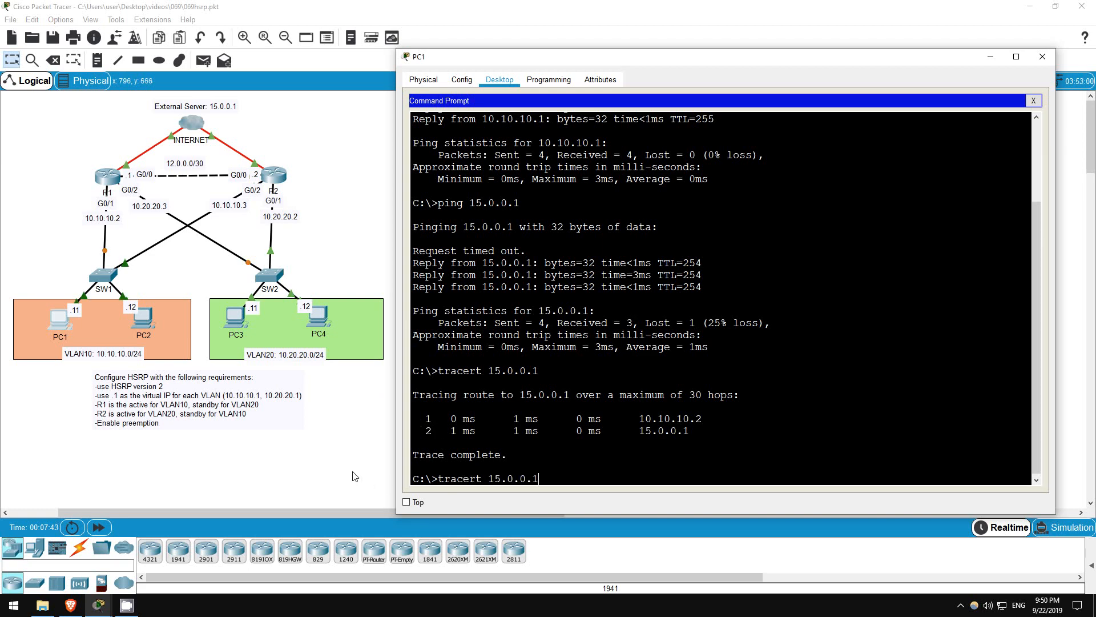
key(Return)
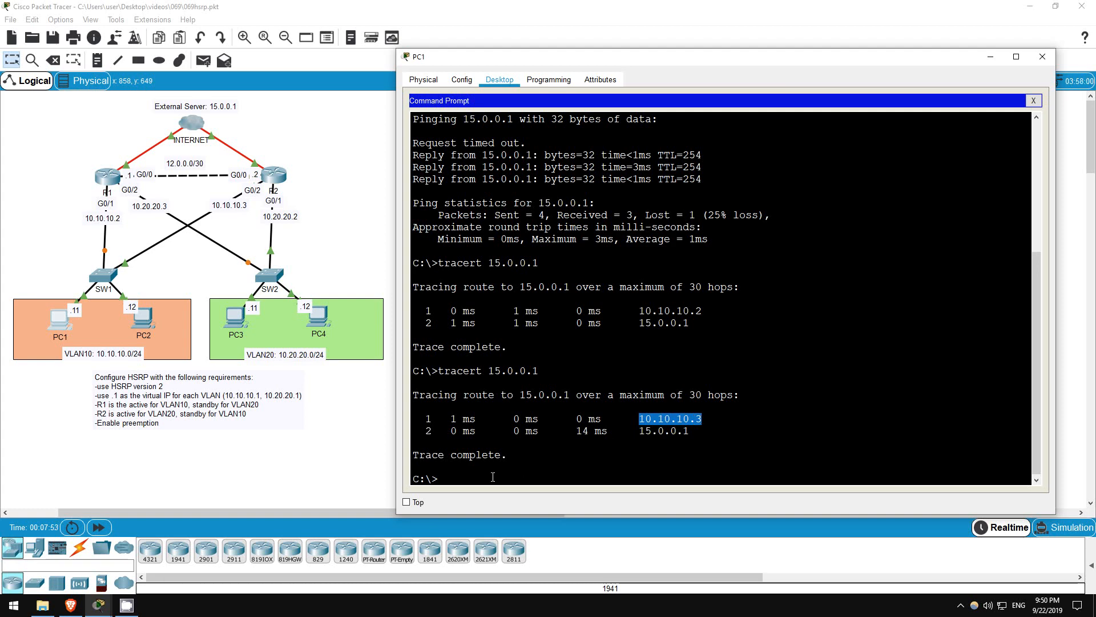
mouse_move(483, 477)
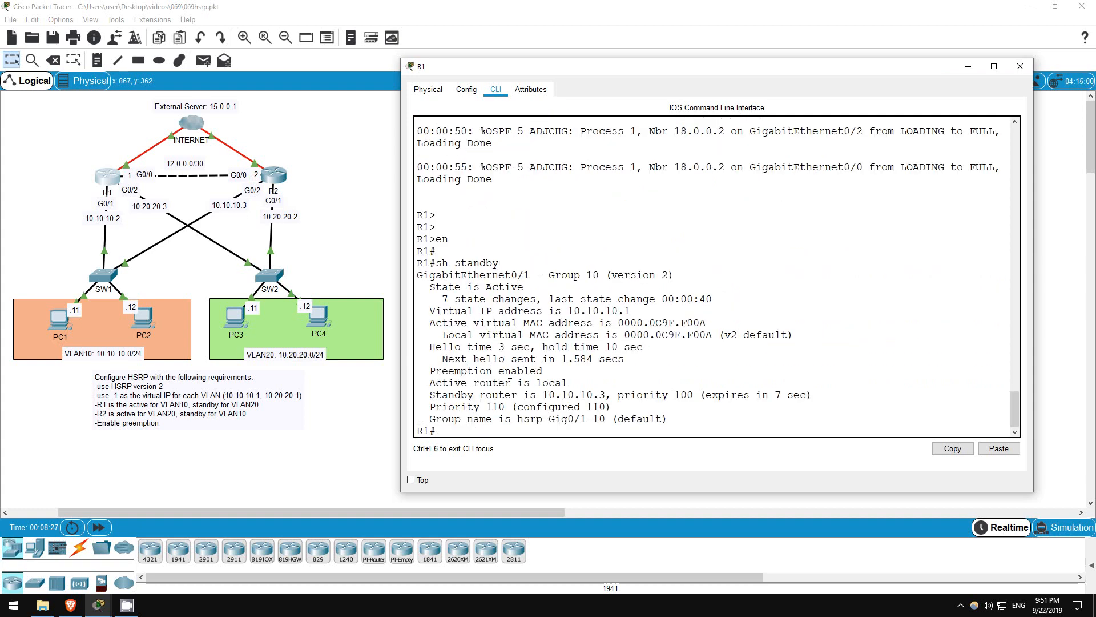
Step: Highlight preemption in R1's standby output: Active, priority 110, standby 10.10.10.3
double_click(475, 286)
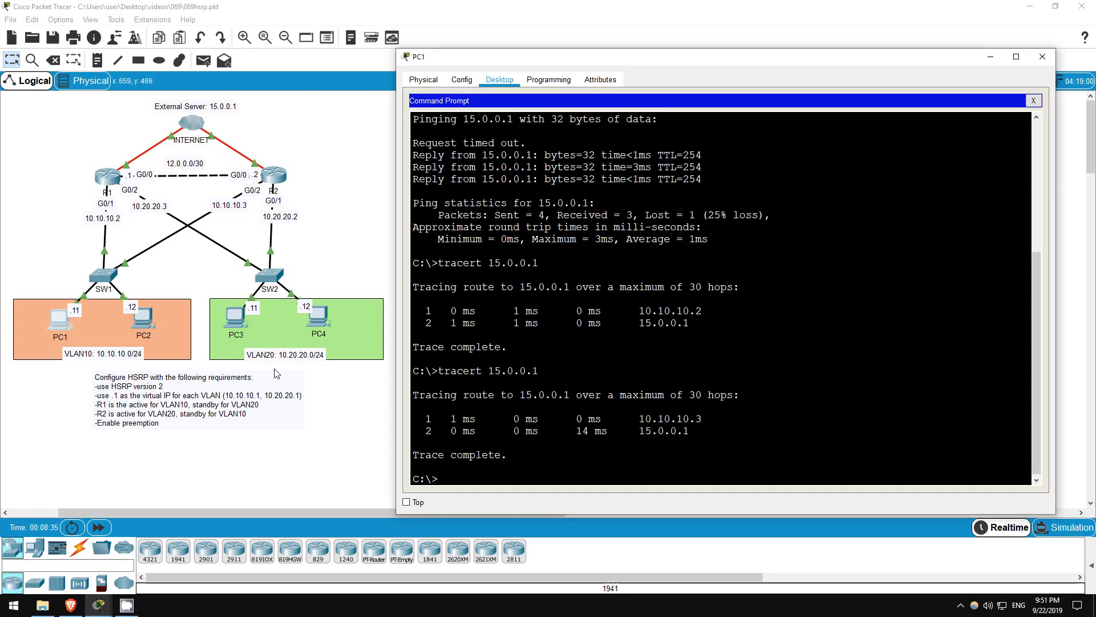
Step: Run tracert 15.0.0.1 from PC1, confirming the first hop is 10.10.10.2 again
text(tracert 15.0.0.1)
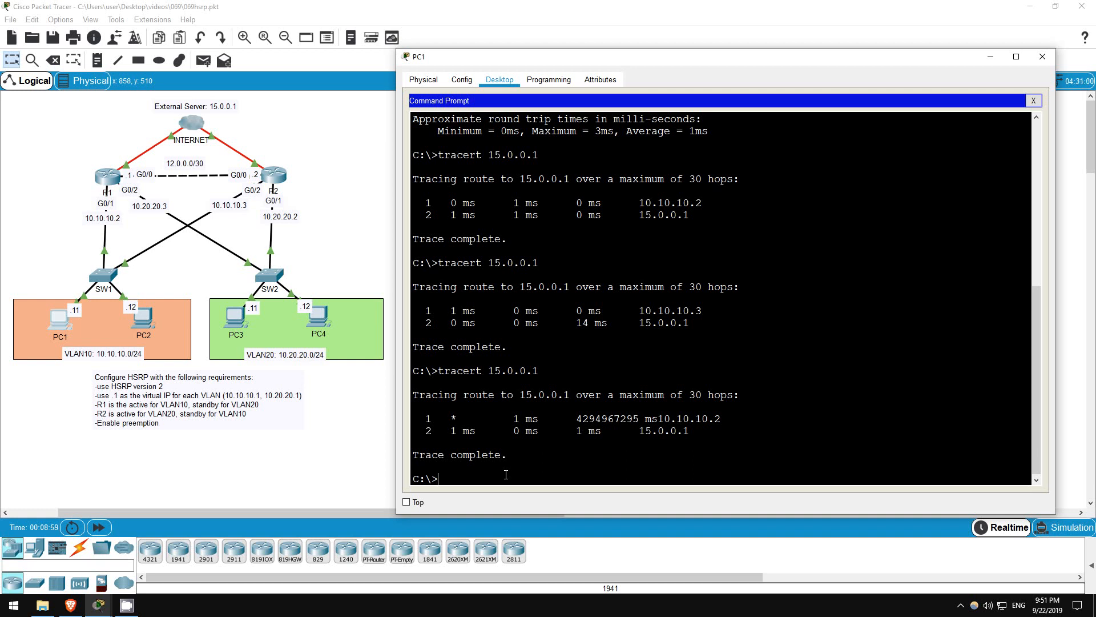
mouse_move(338, 198)
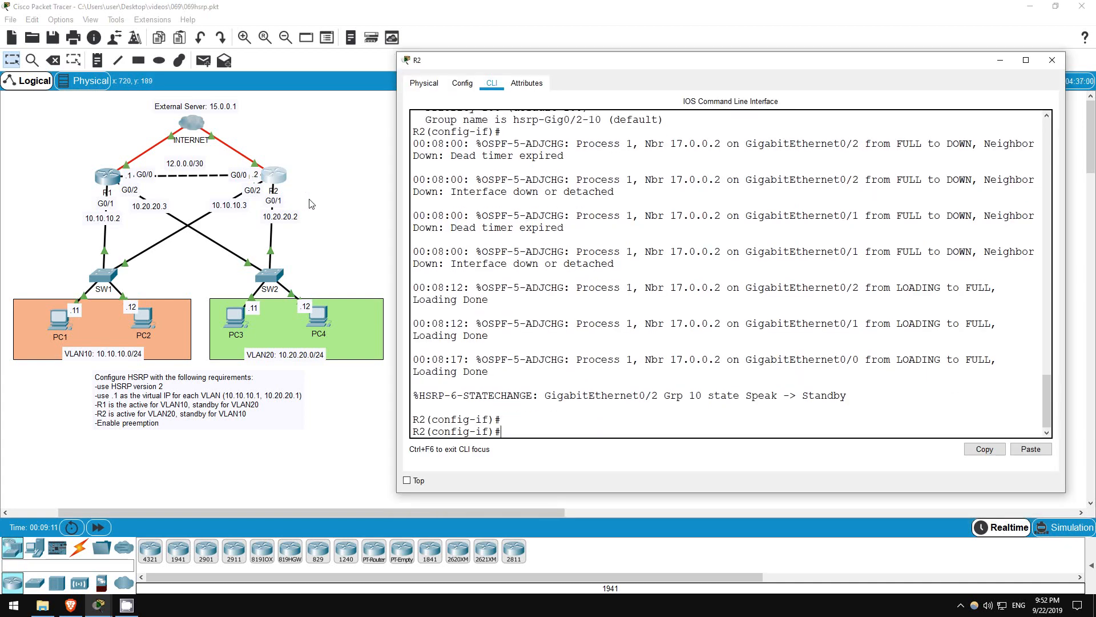
Step: On R2's G0/1, set HSRP group 20 virtual IP 10.20.20.1 with preemption enabled
text(int g0/1)
text(s)
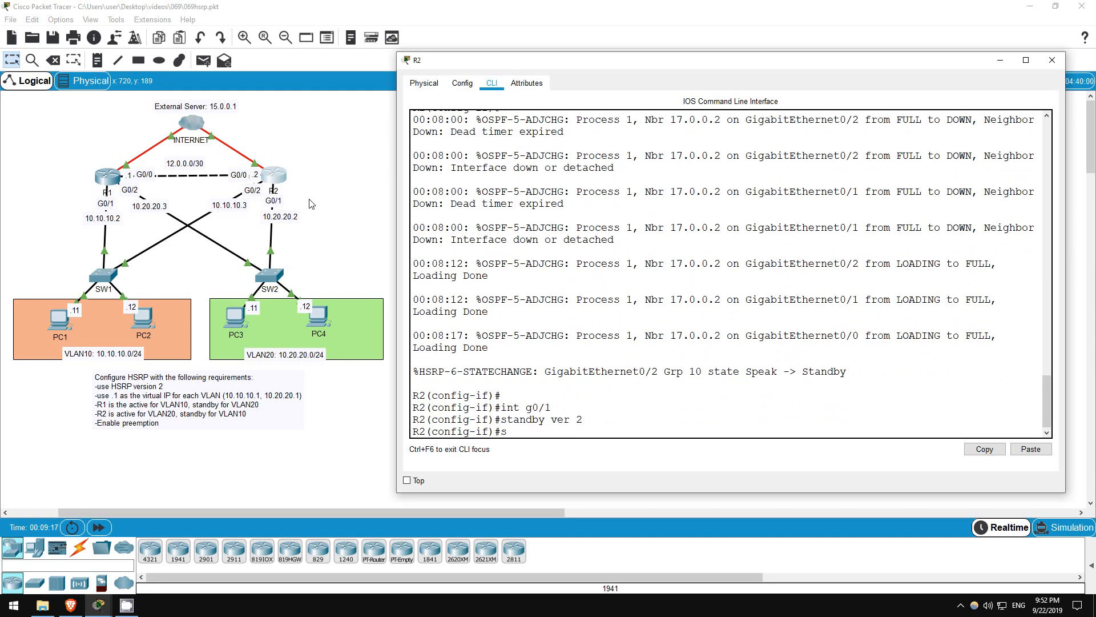
text(tandby 20)
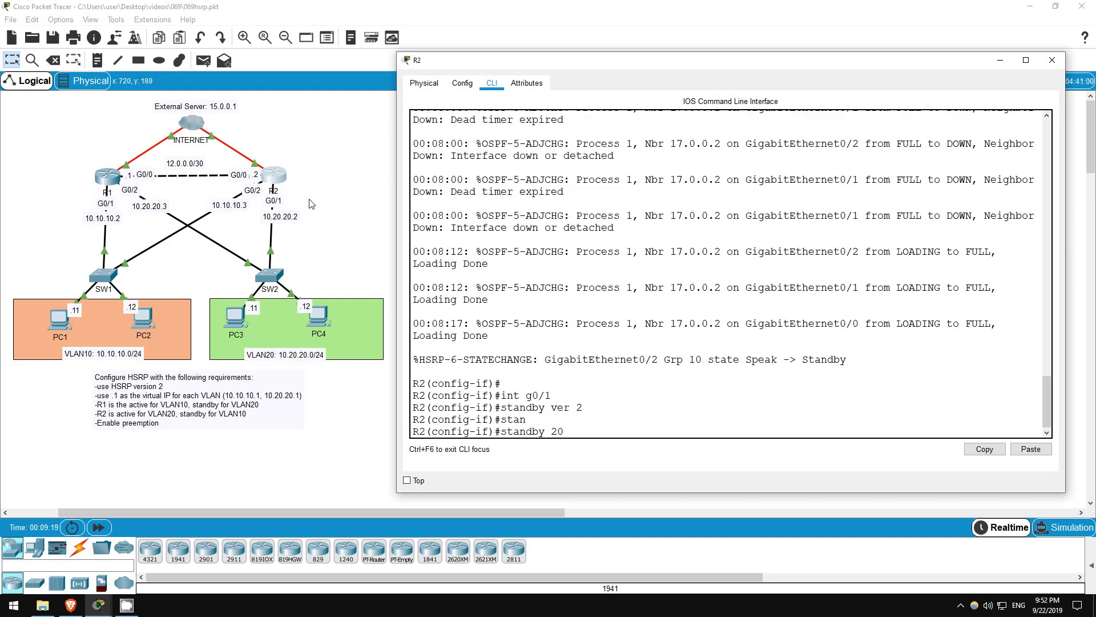
text(ip 10.20.20.)
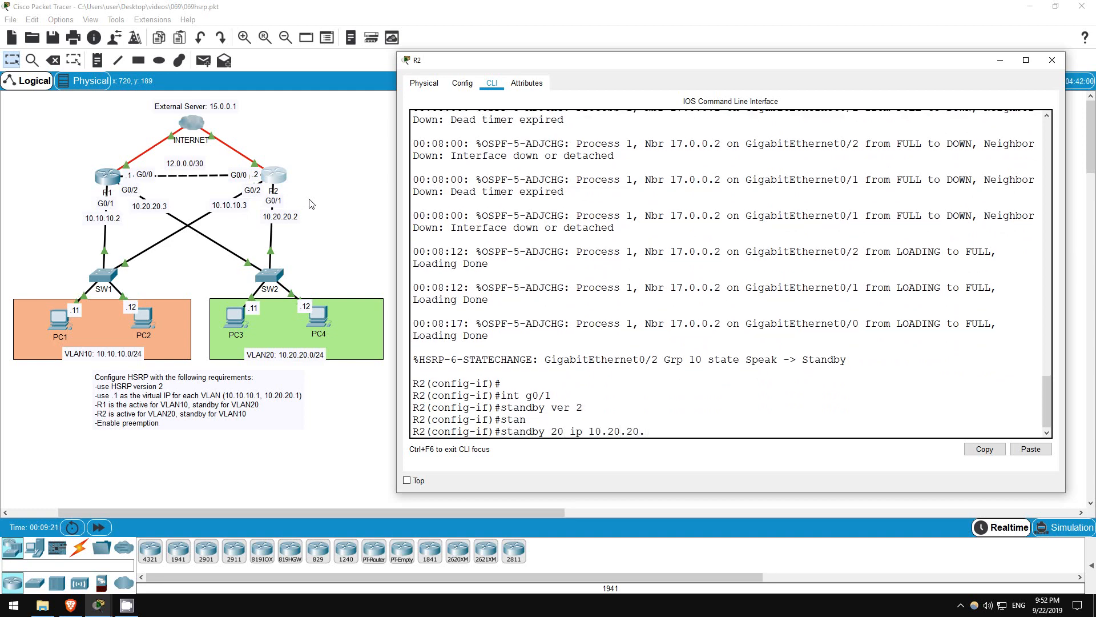
key(Return)
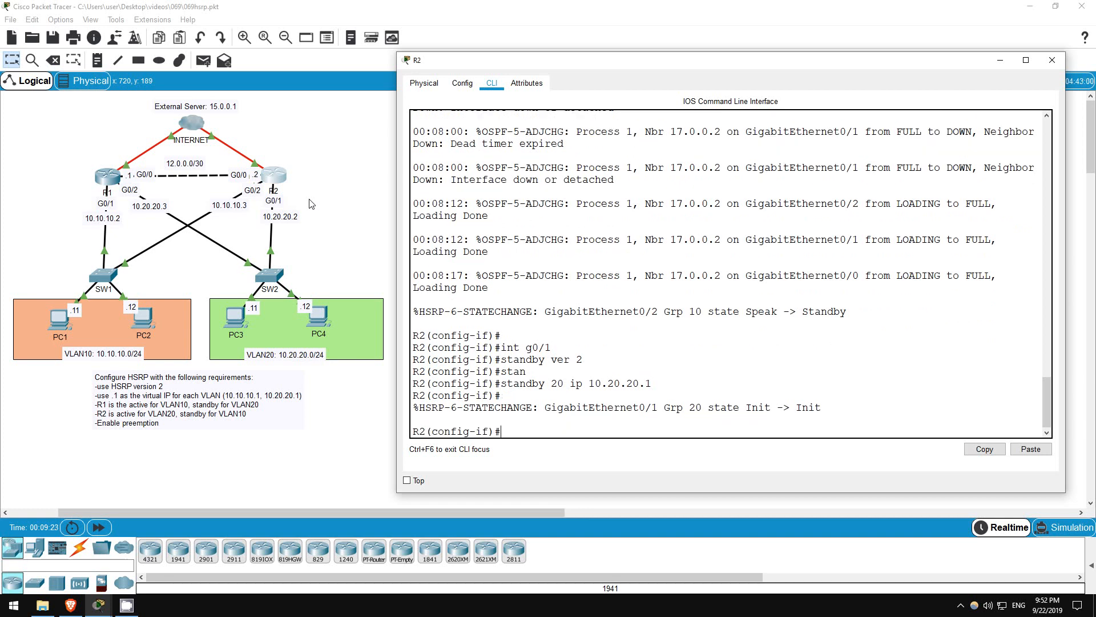
text(stn)
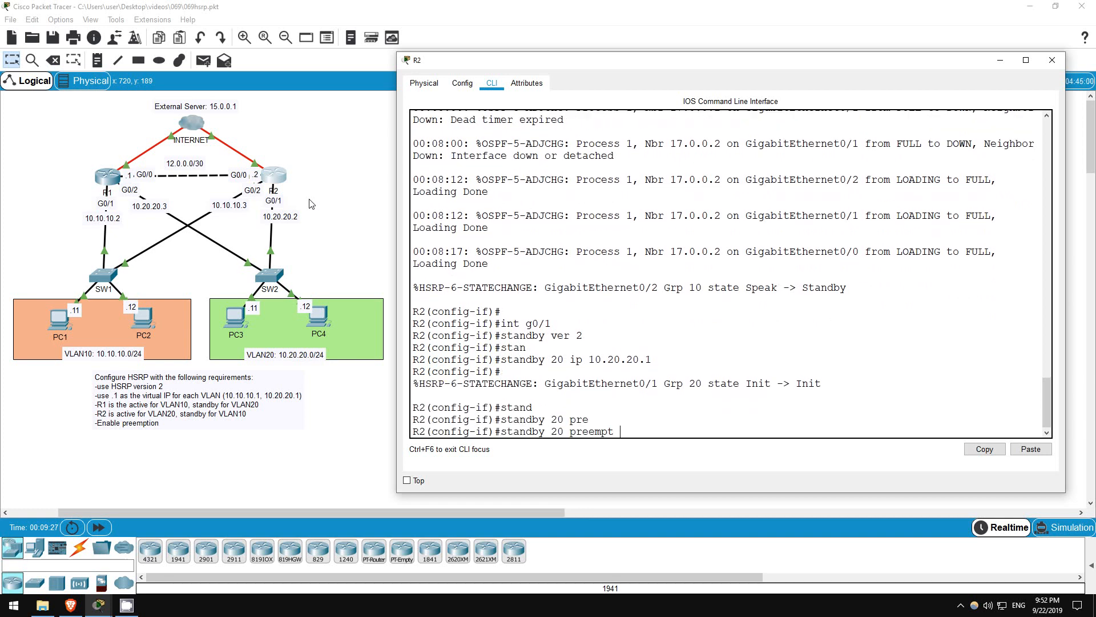
key(Return)
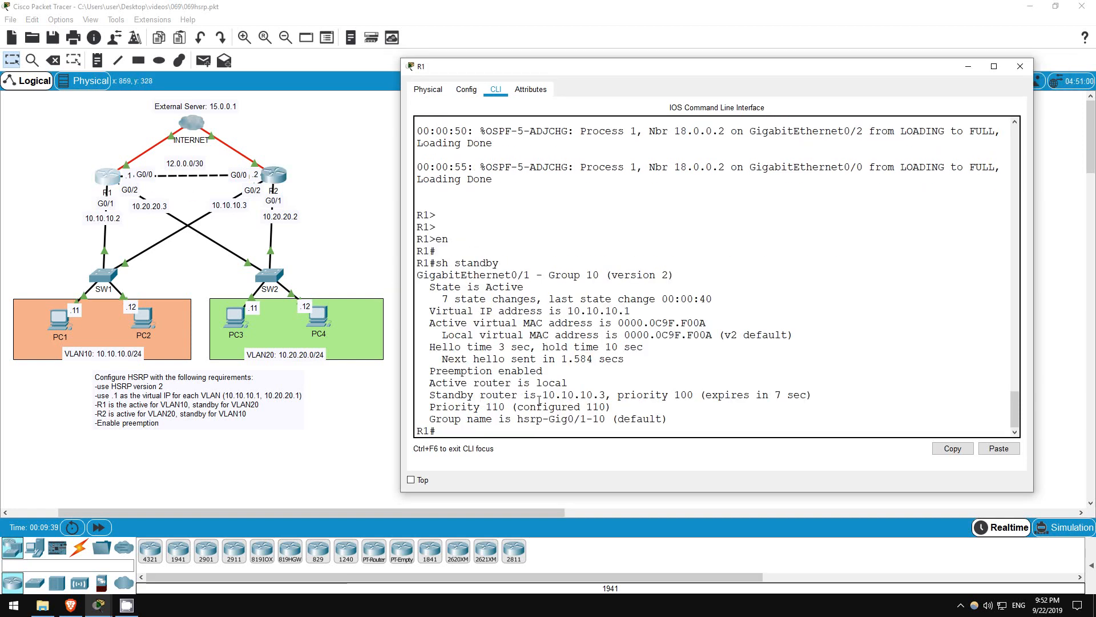
Step: Configure R1's G0/2 with HSRP version 2, group 20 at 10.20.20.1, priority 90
text(c)
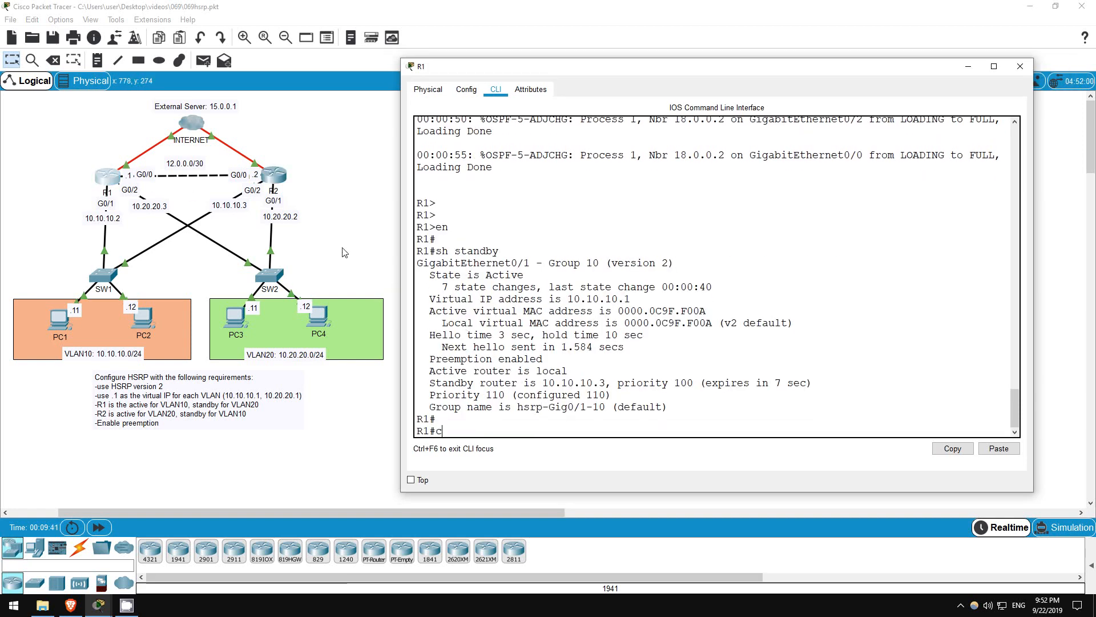
text(conf t)
text(int g0/2)
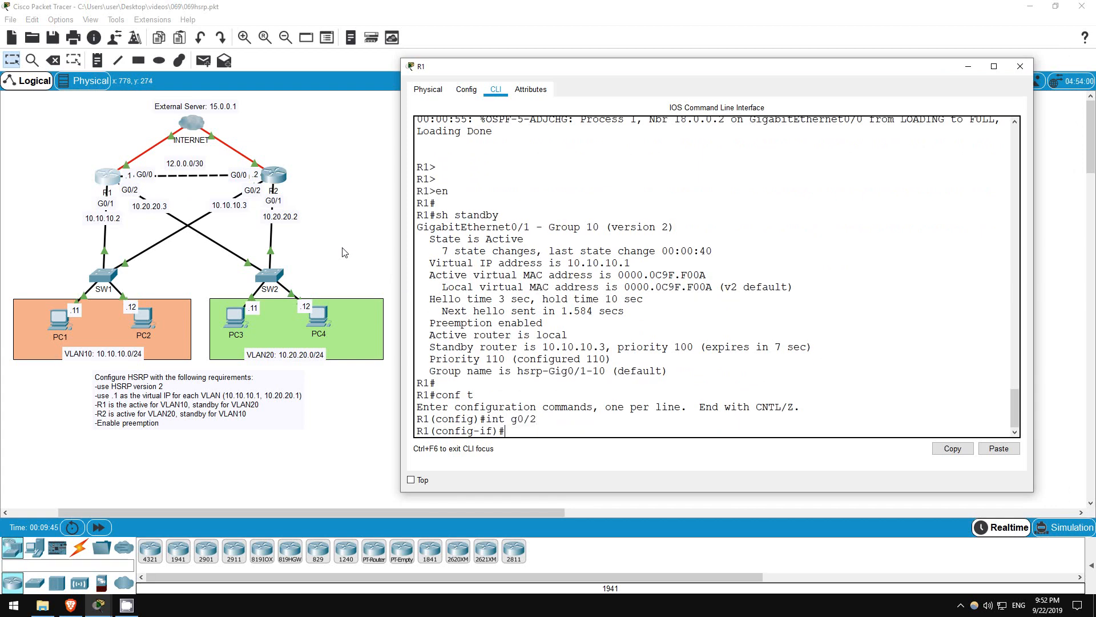
text(standby ver 2)
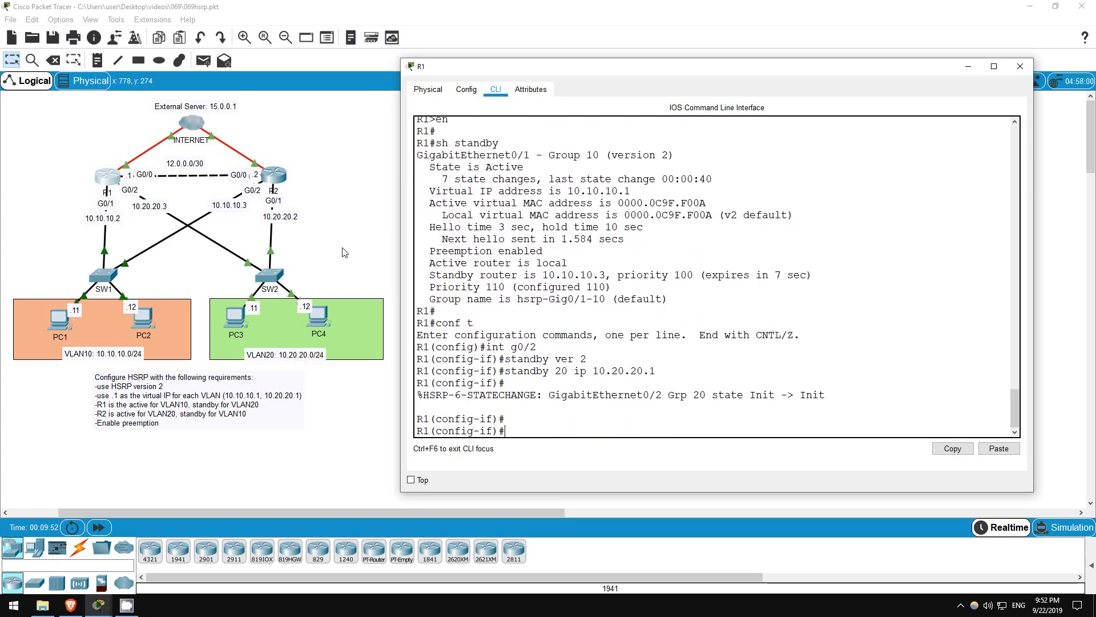
text(standby 20 pri)
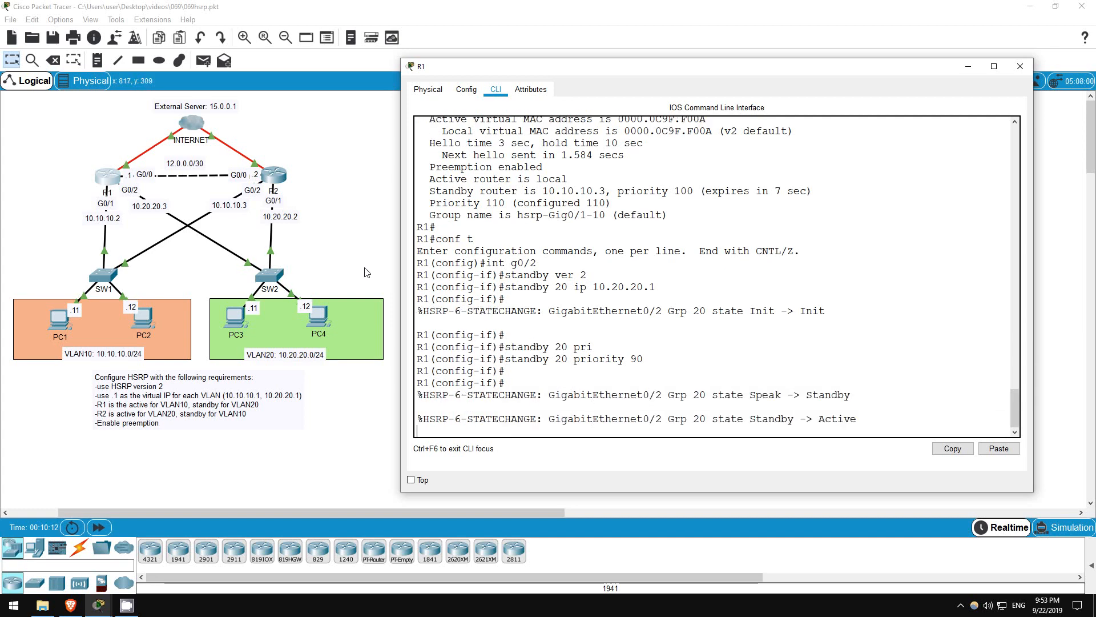
click(1020, 65)
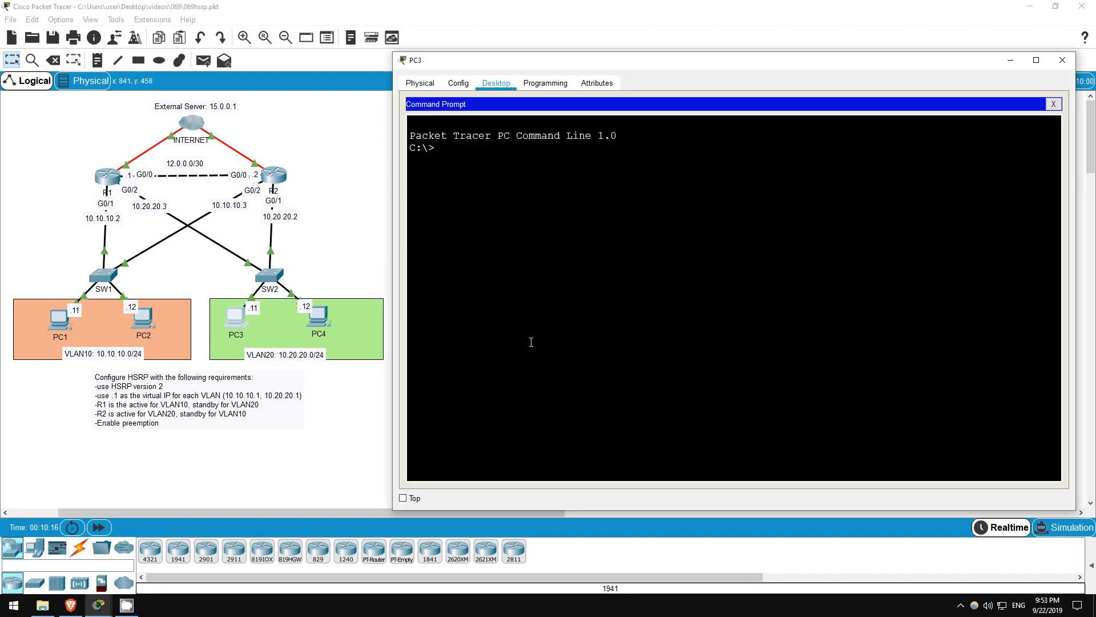
Step: Ping gateway 10.20.20.1 and server 15.0.0.1 from PC3 successfully
text(ping 10.20.20.1)
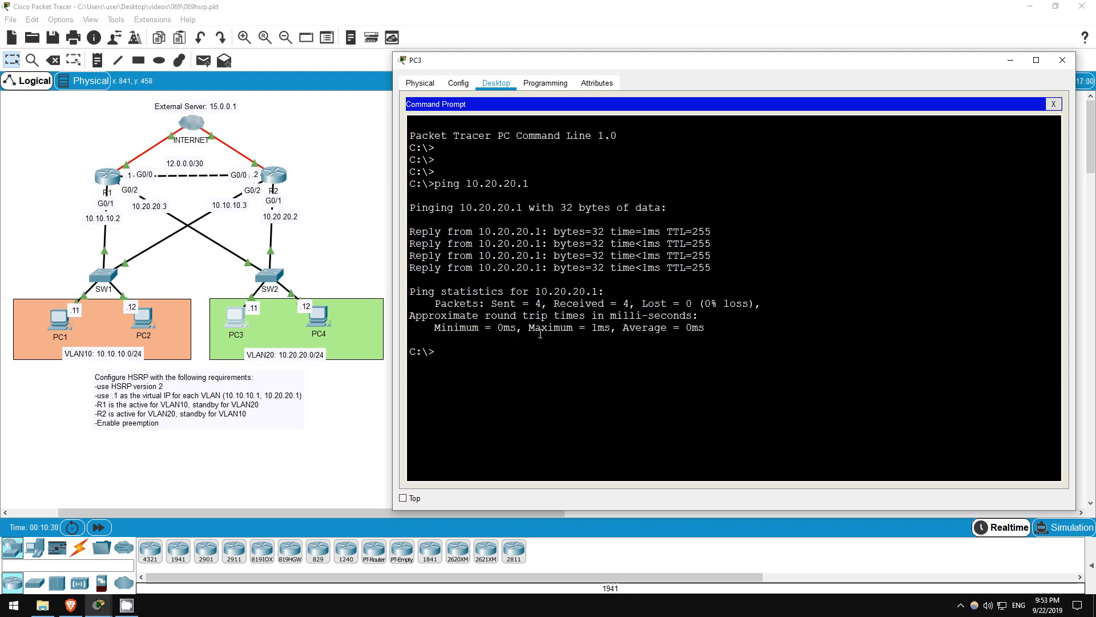
text(ping 15.0.0.1)
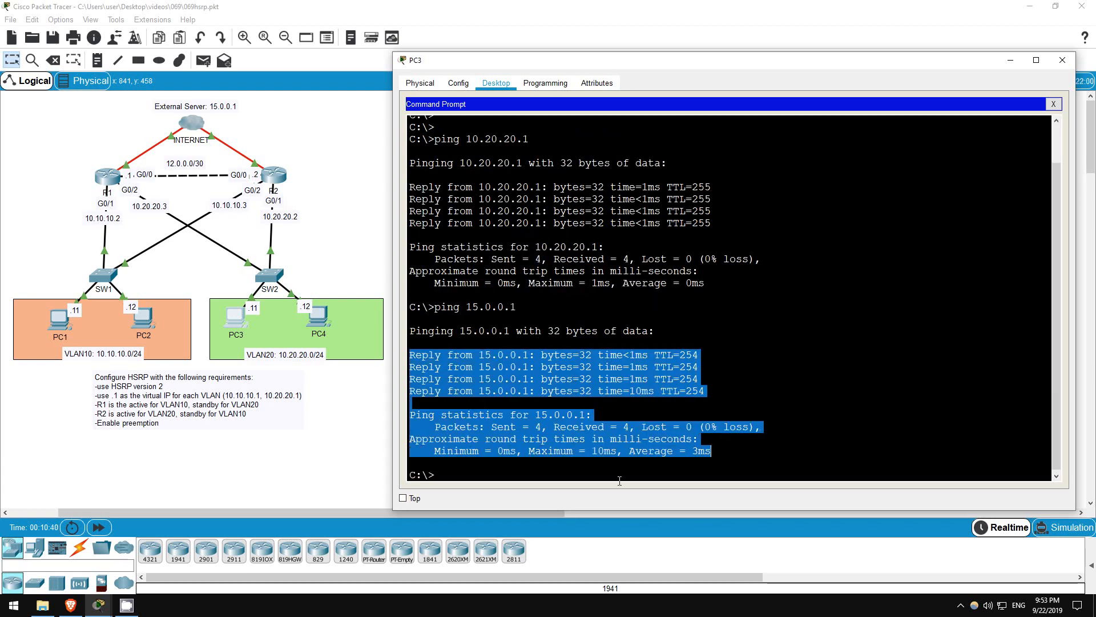
click(363, 442)
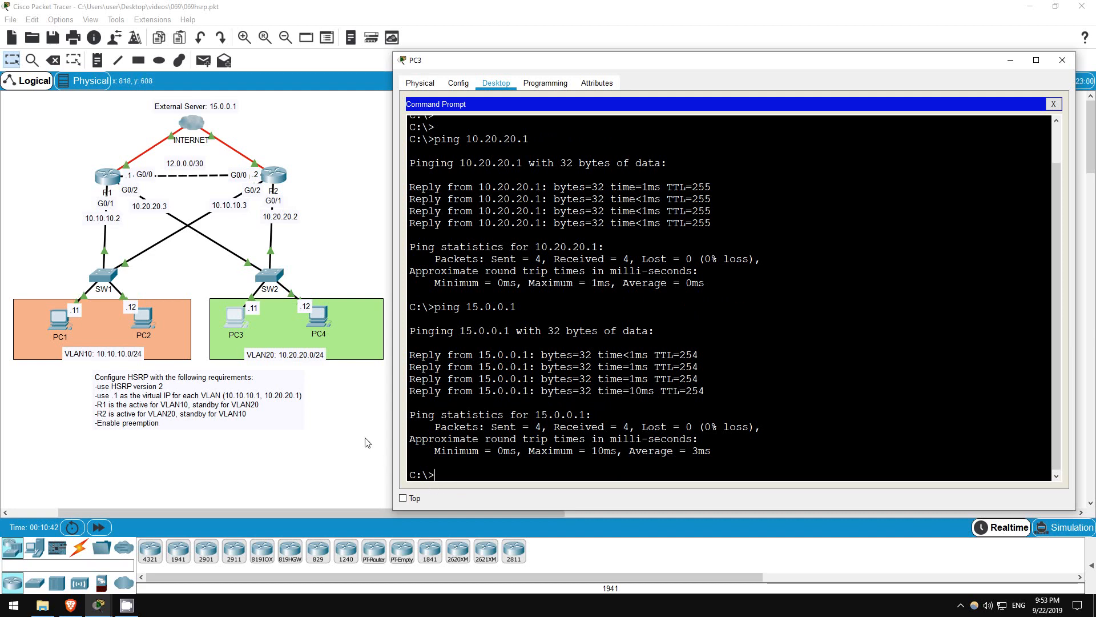
Step: Trace the route from PC3 to 15.0.0.1, noting first hop 10.20.20.2
text(trace)
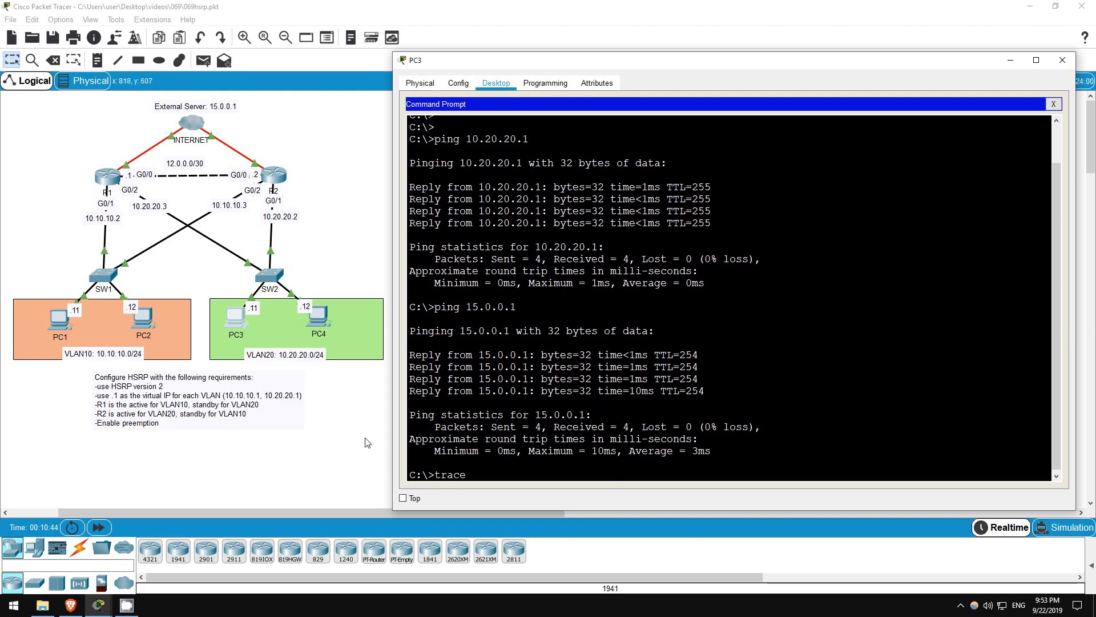
text(rt 15.0.0.1)
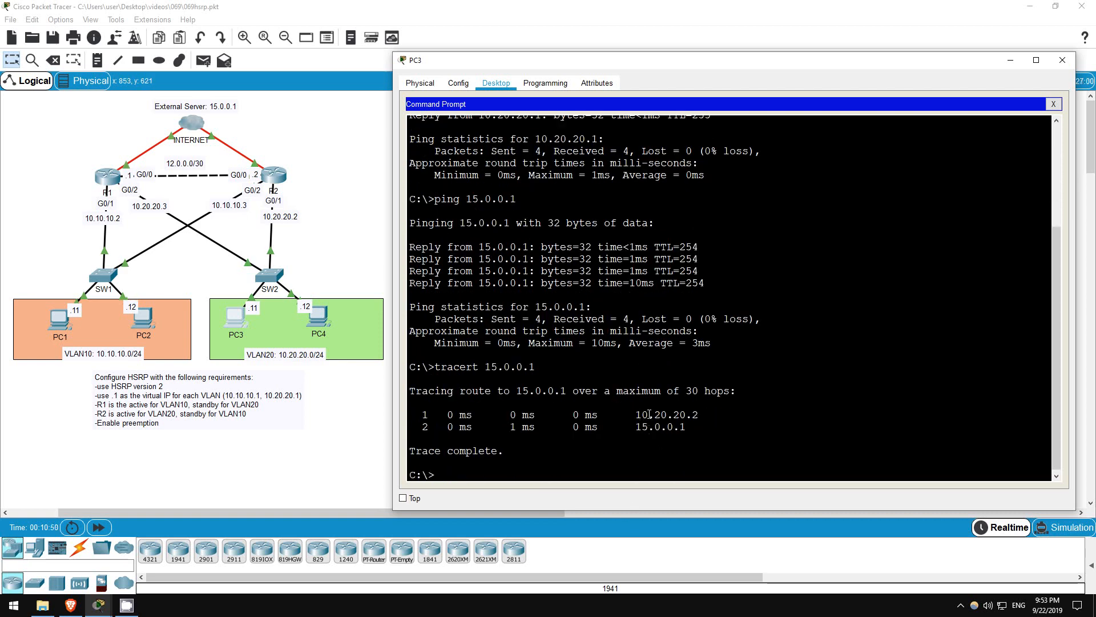
double_click(665, 414)
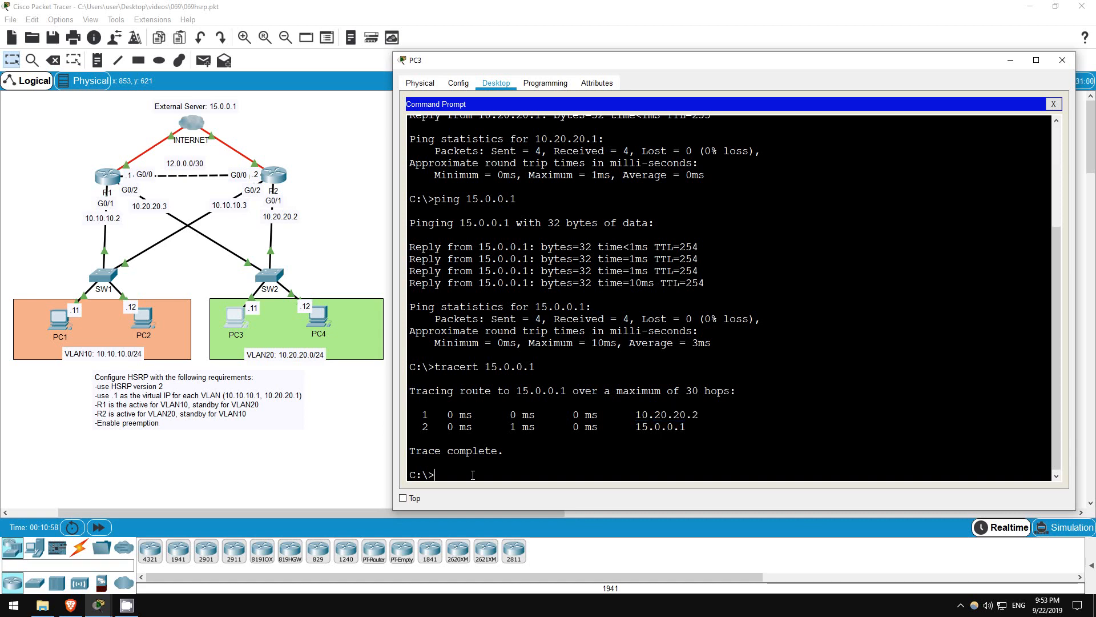
mouse_move(278, 180)
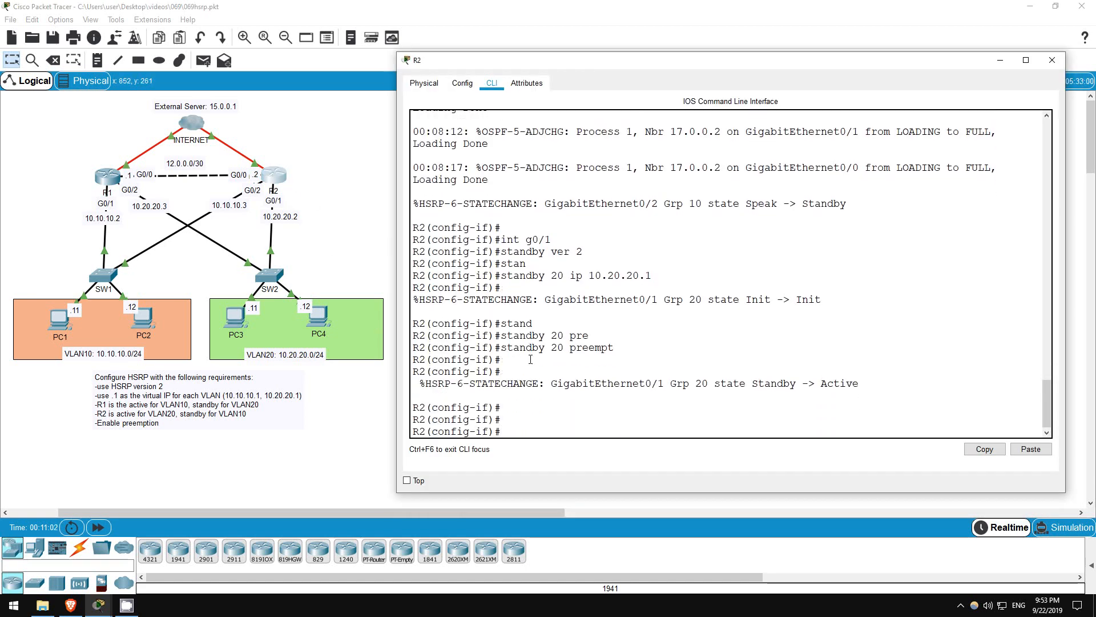
Step: Exit R2's configuration mode and reload R2 to simulate a failure
text(end)
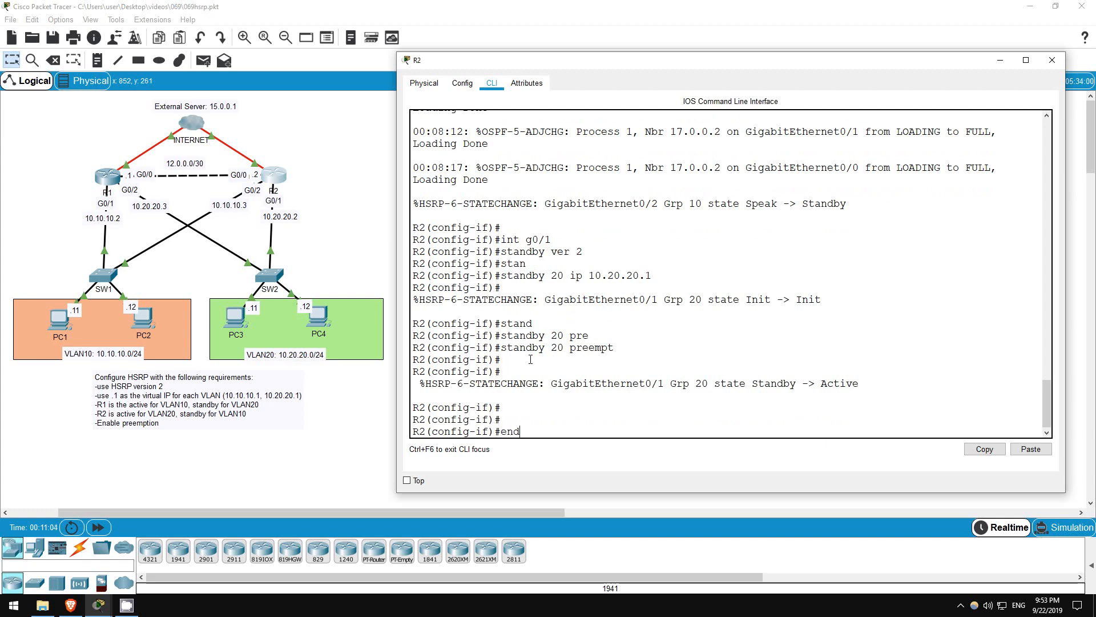
text(reload)
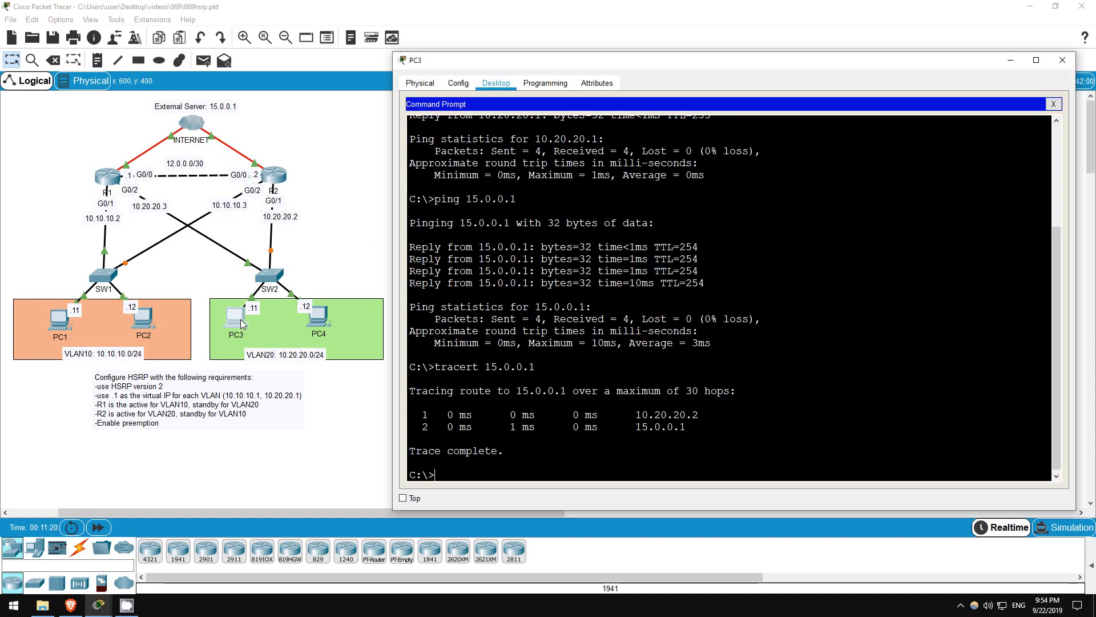
mouse_move(455, 460)
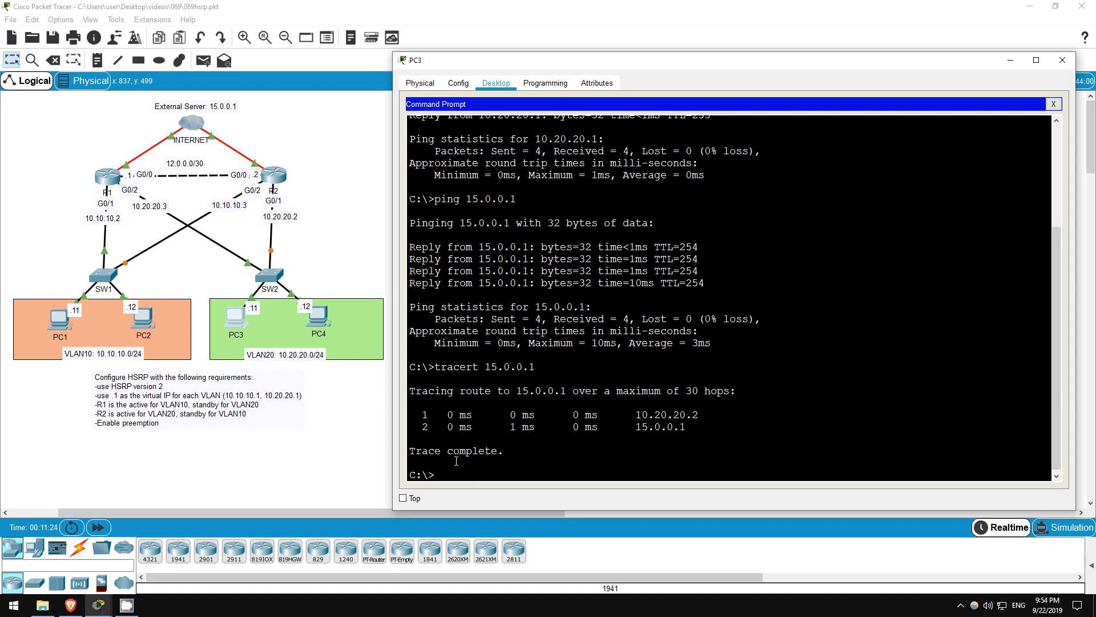
Step: Trace PC3's route to 15.0.0.1, confirming failover through 10.20.20.3, then trace again
text(tracert 15.0.0.1)
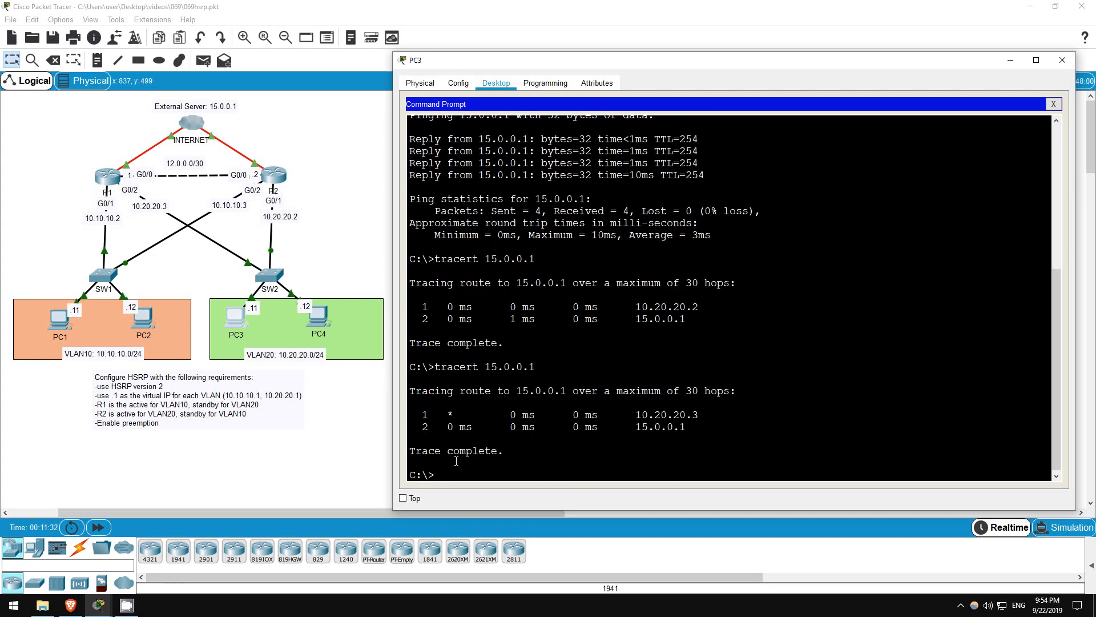
double_click(664, 414)
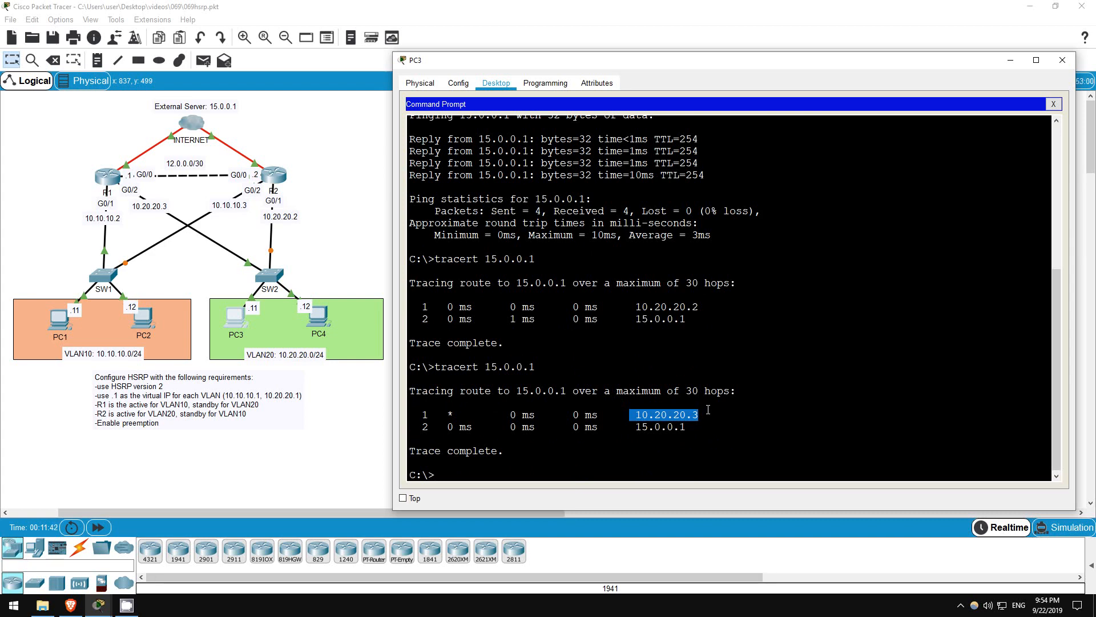
mouse_move(629, 487)
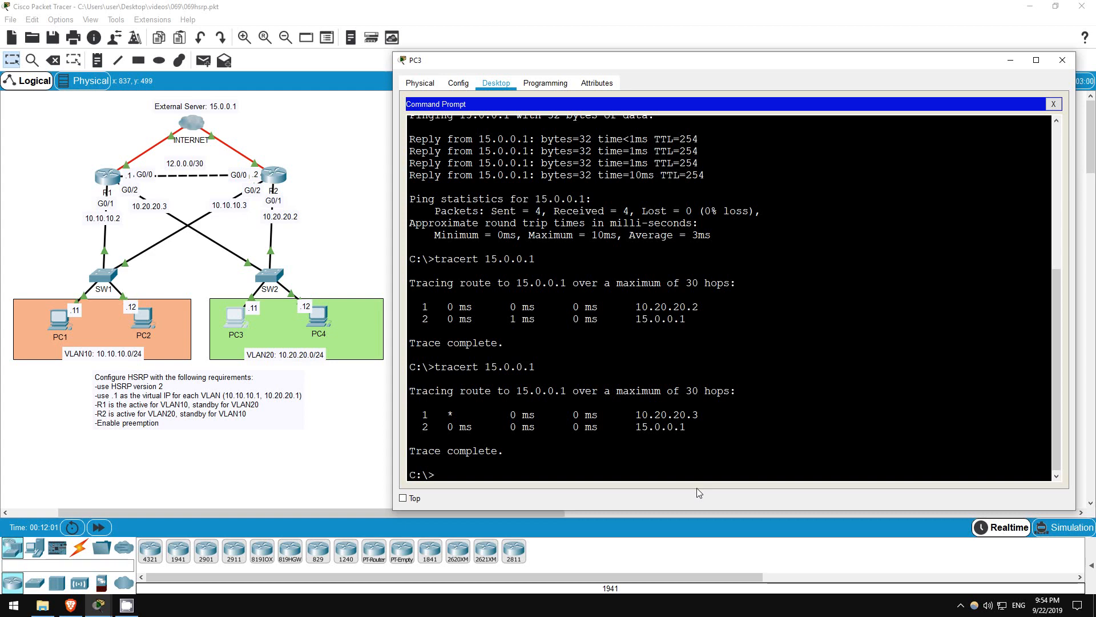
text(tracert 15.0.0.1)
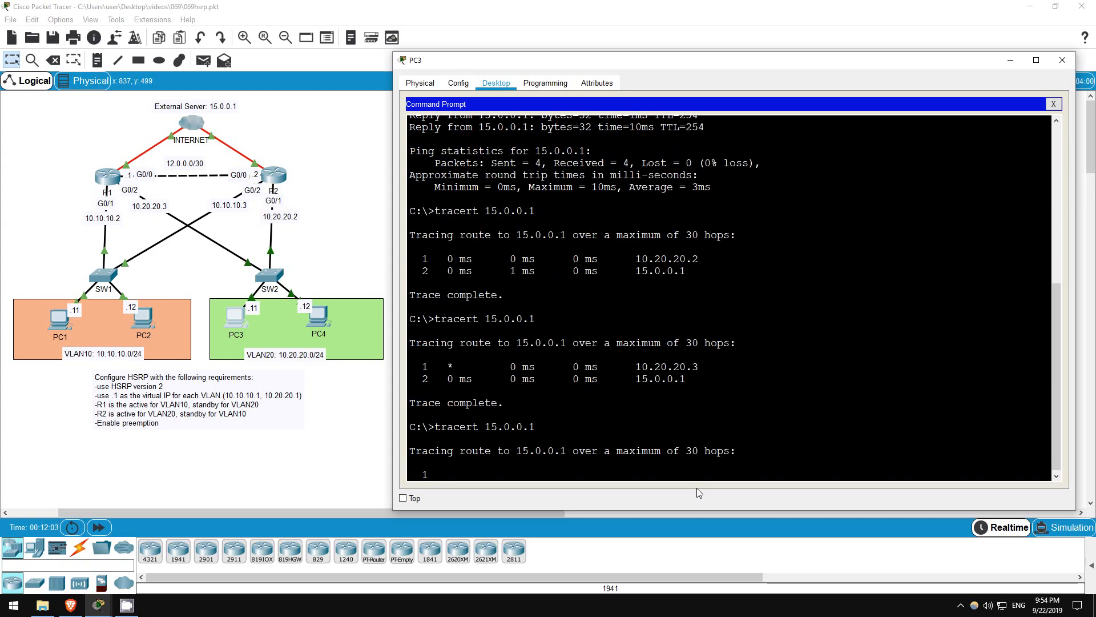